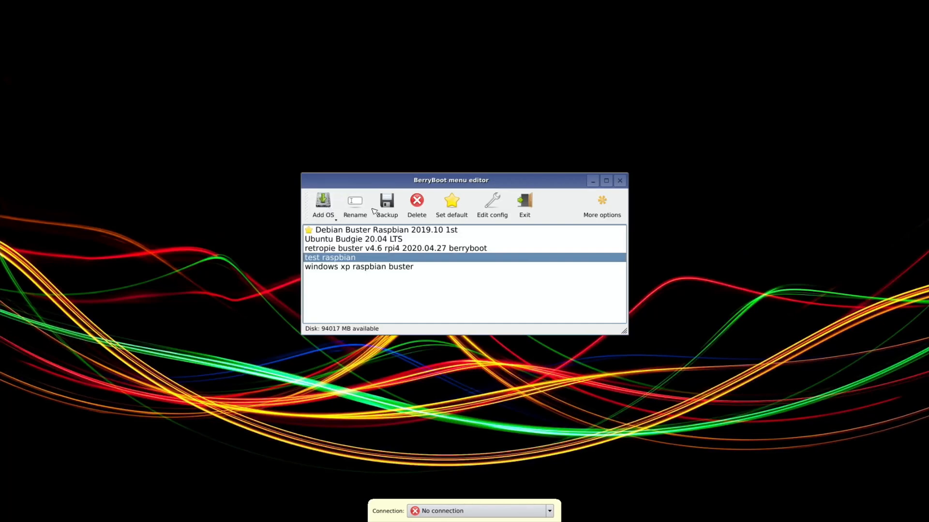
mouse_move(322, 204)
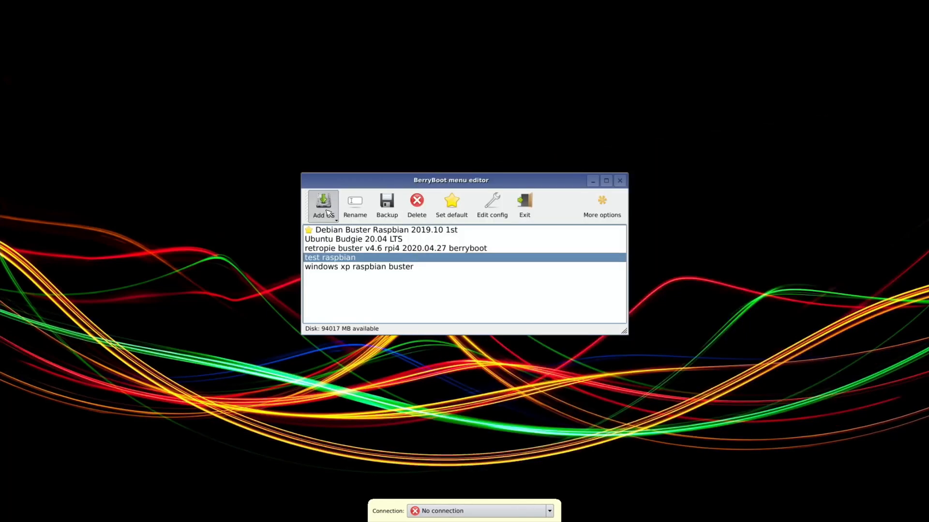
Choose Add OS > Copy OS from USB stick to browse the stick's image files.
left_click(323, 204)
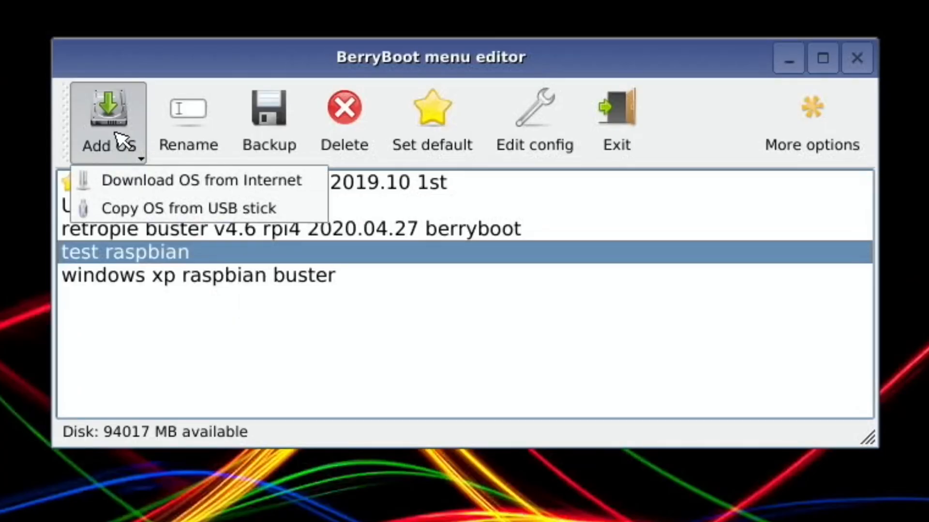
left_click(188, 208)
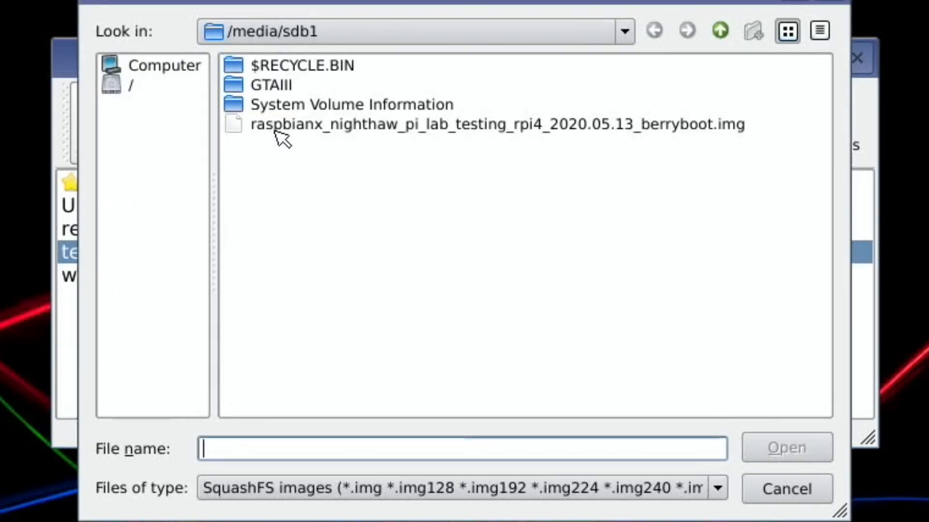
mouse_move(362, 136)
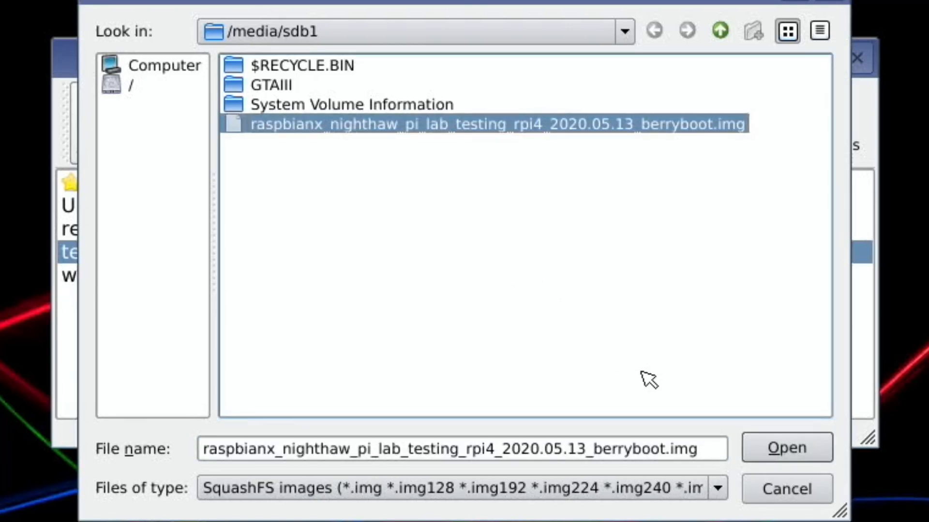
Import the raspbianx nighthaw pi lab testing 2020.05.13 image into the OS list.
left_click(786, 447)
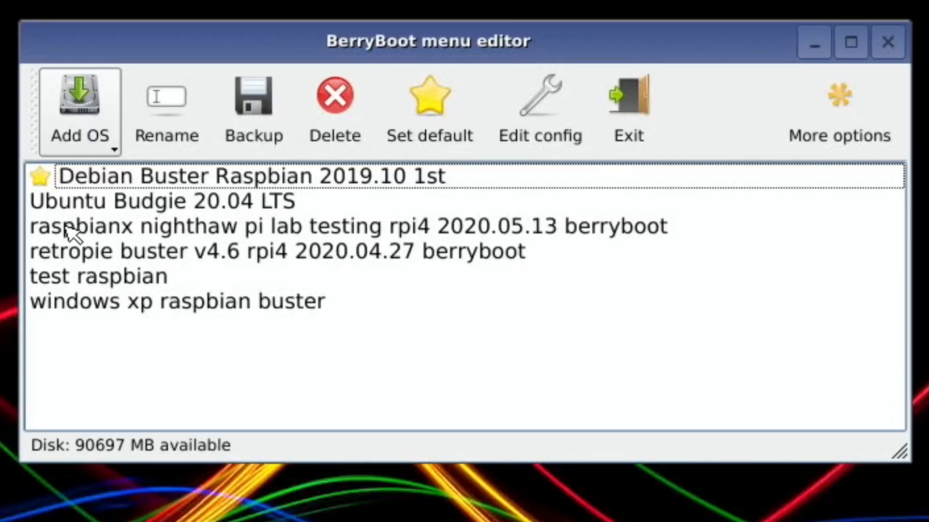
Set the raspbianx entry as default and exit the menu editor to boot it.
left_click(429, 110)
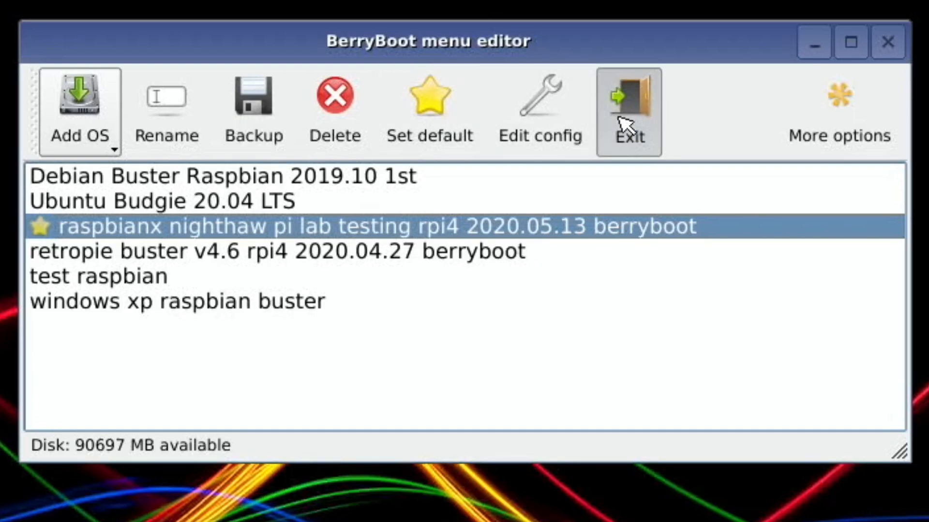
left_click(628, 98)
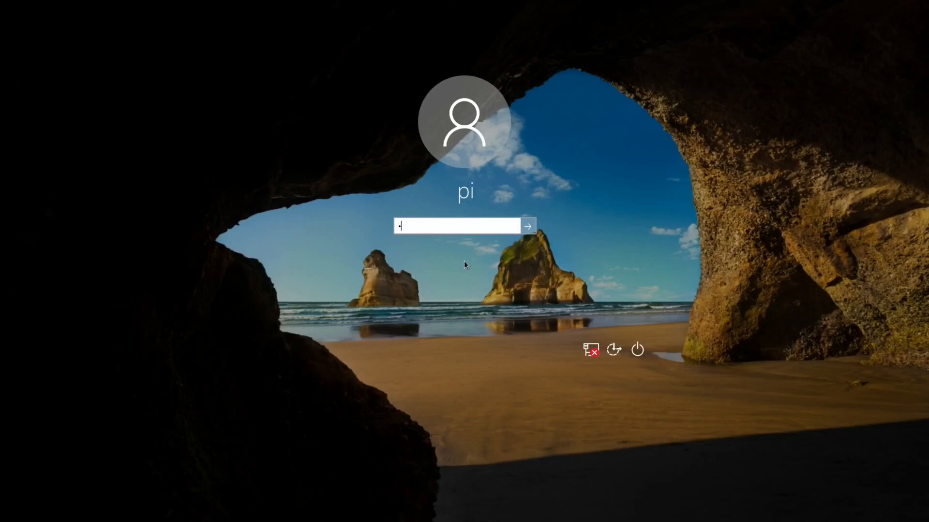
Enter the password and log in to the Raspbian X desktop.
type("password")
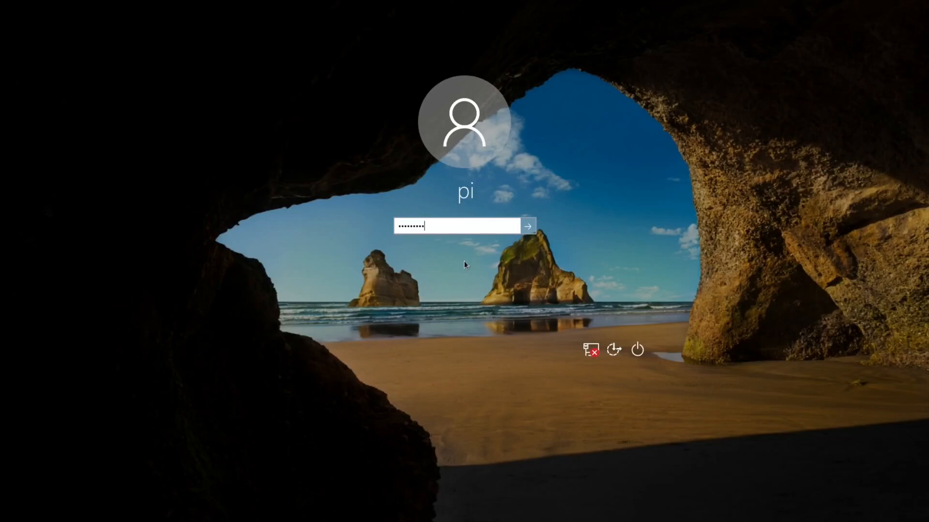
left_click(525, 227)
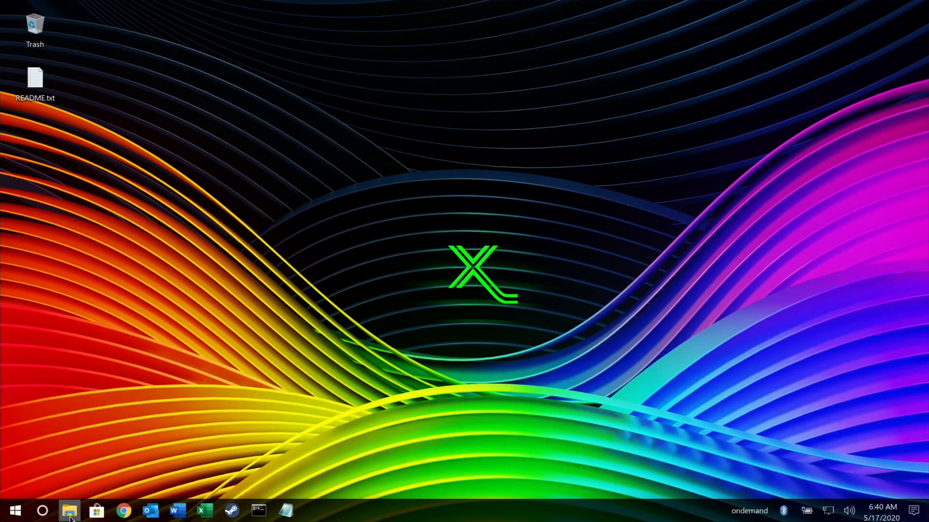
Browse in Nemo to Network > WDMyCloud > Public > wallpaper.
left_click(69, 511)
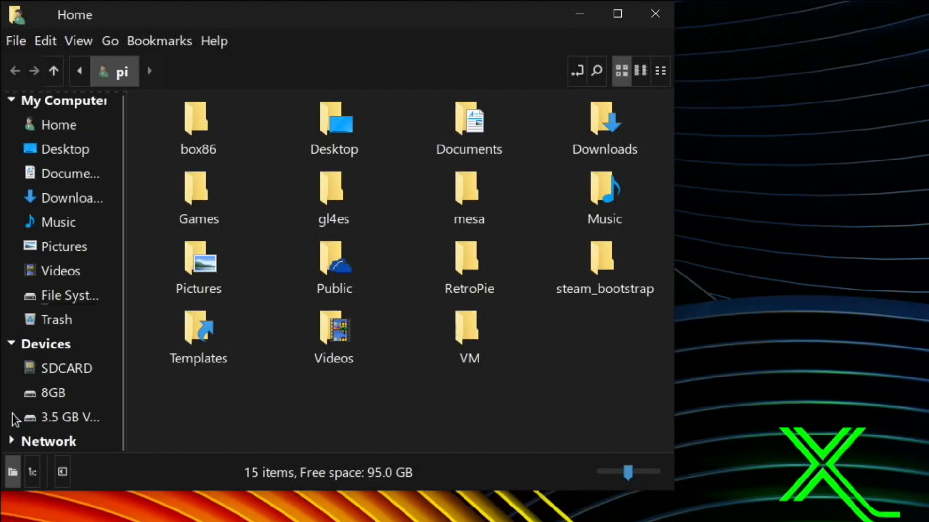
mouse_move(28, 447)
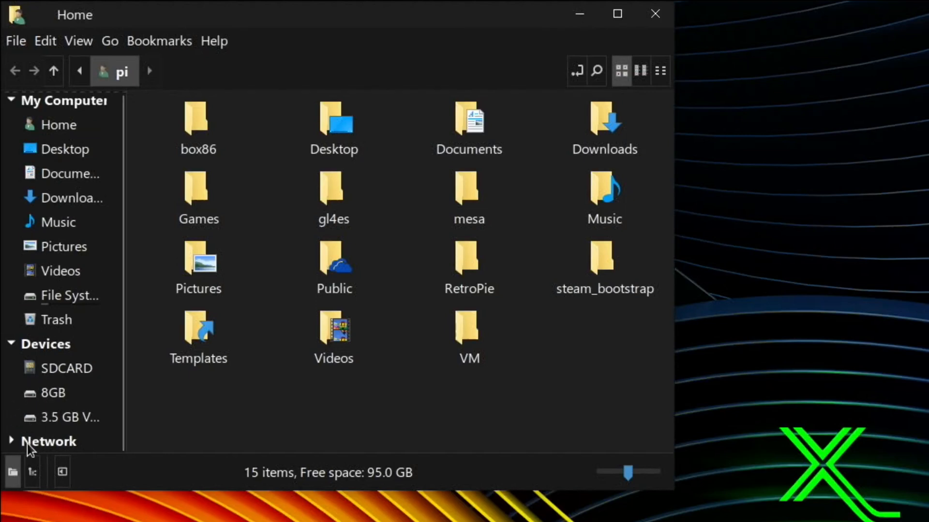
left_click(110, 40)
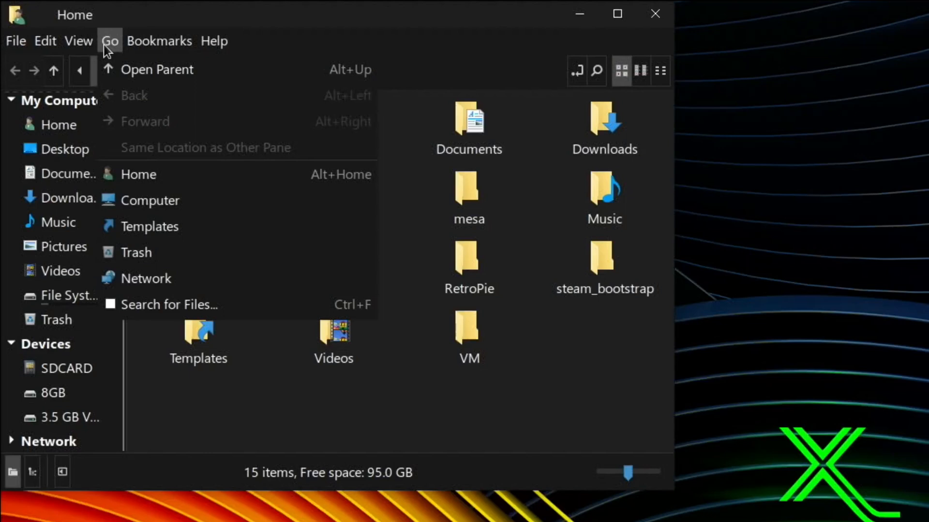
mouse_move(150, 226)
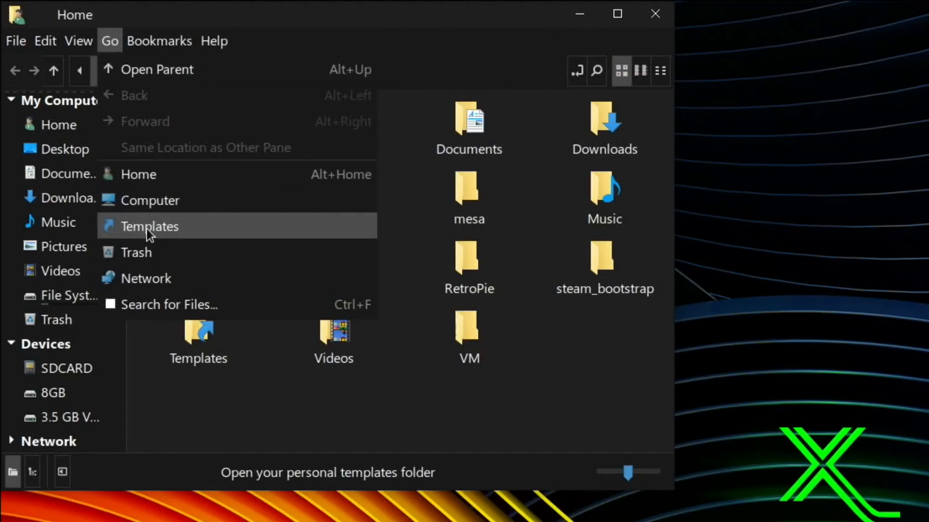
left_click(150, 279)
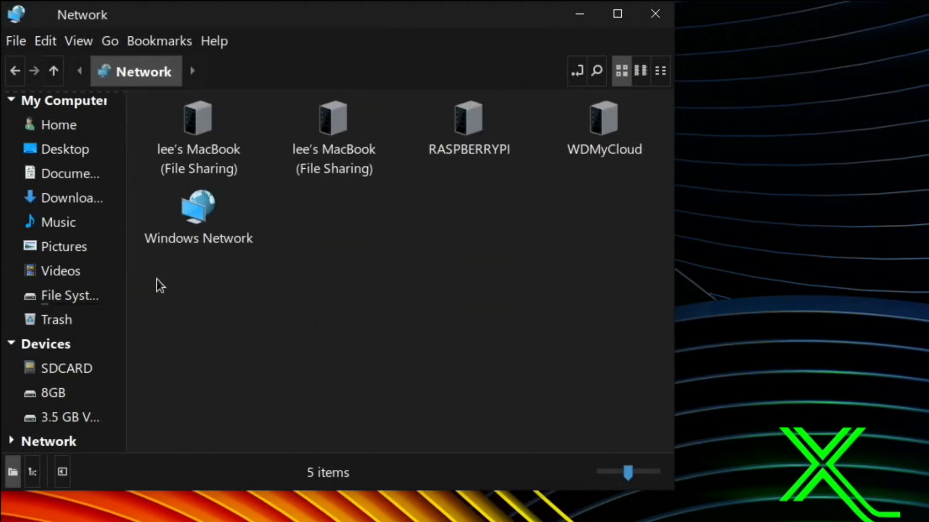
double_click(603, 116)
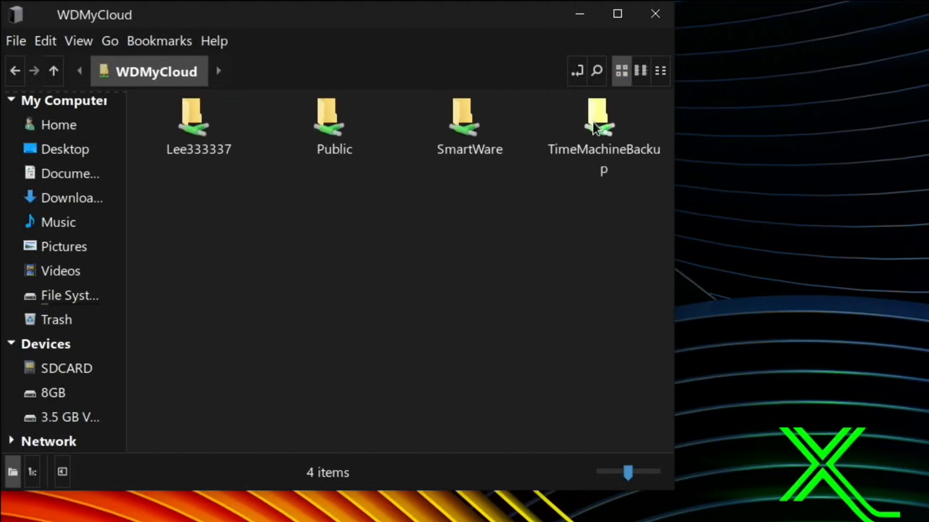
double_click(333, 119)
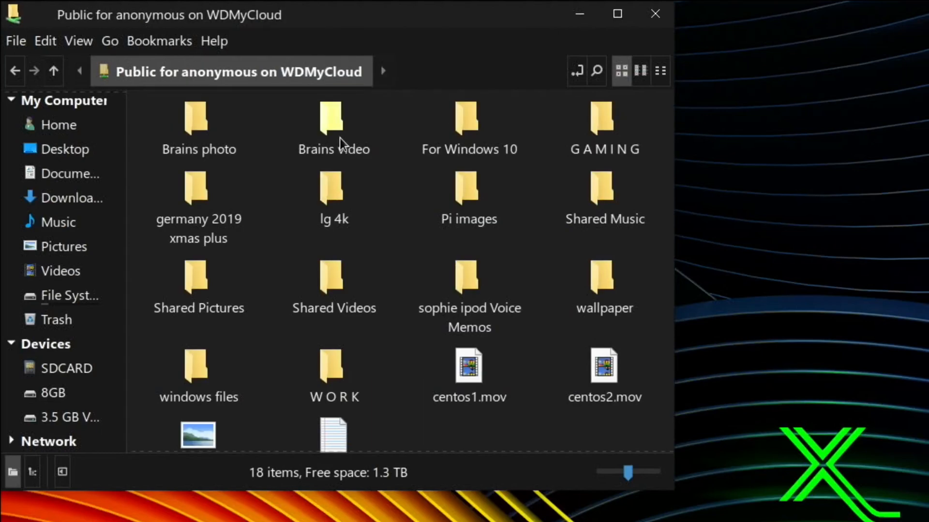
mouse_move(543, 263)
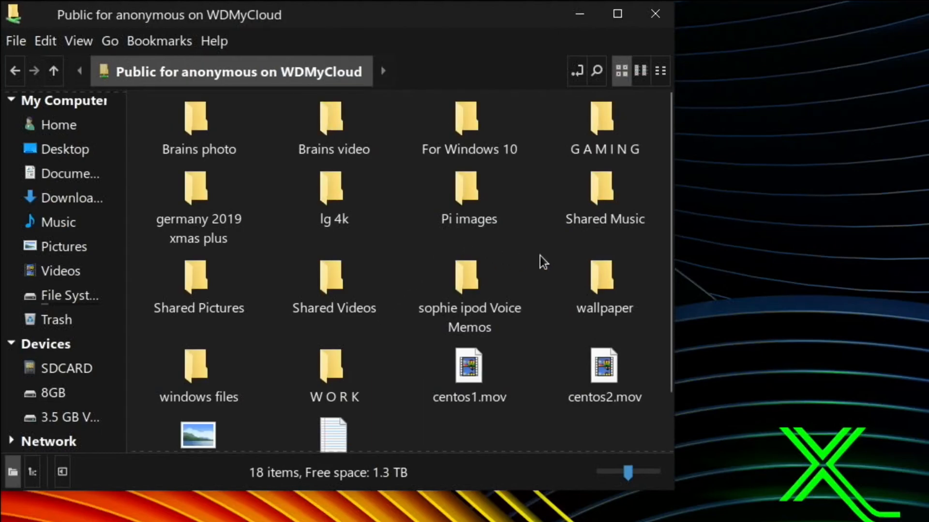
double_click(603, 277)
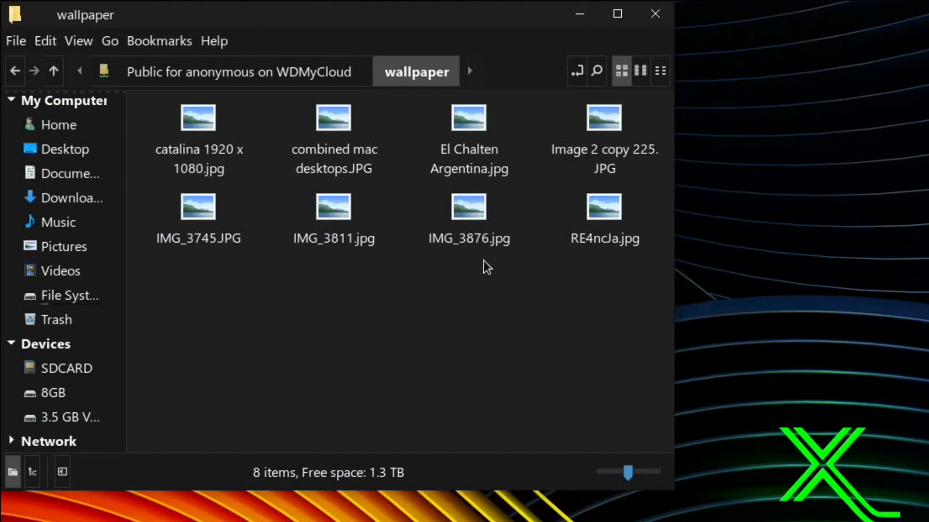
mouse_move(636, 302)
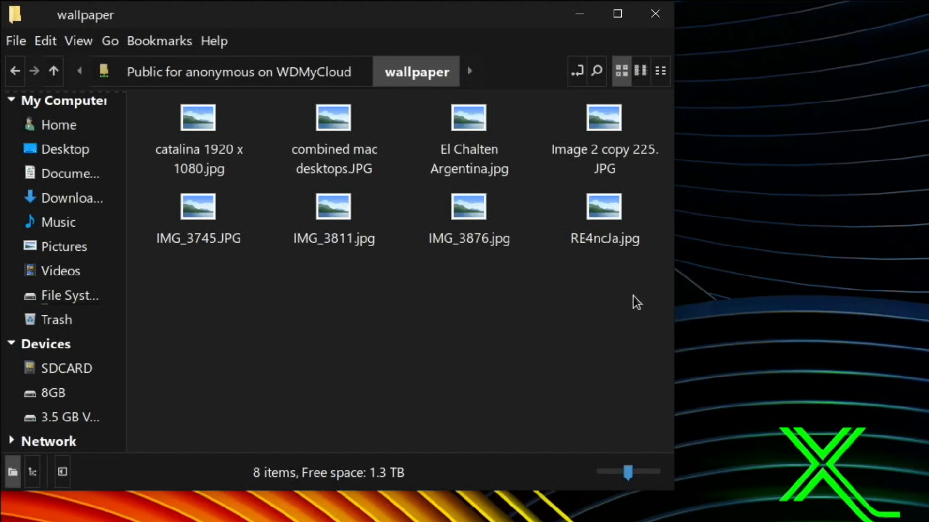
Create a new desktop folder named 'photos'.
right_click(199, 119)
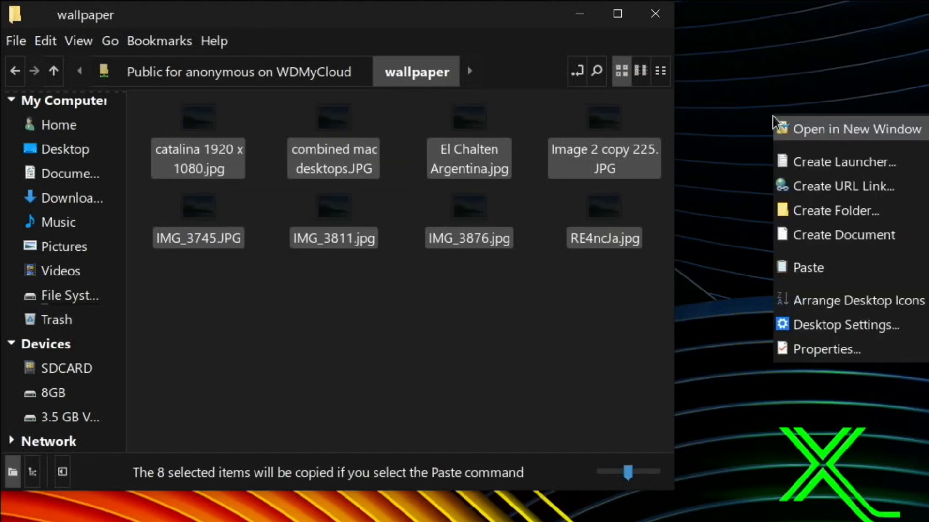
left_click(835, 211)
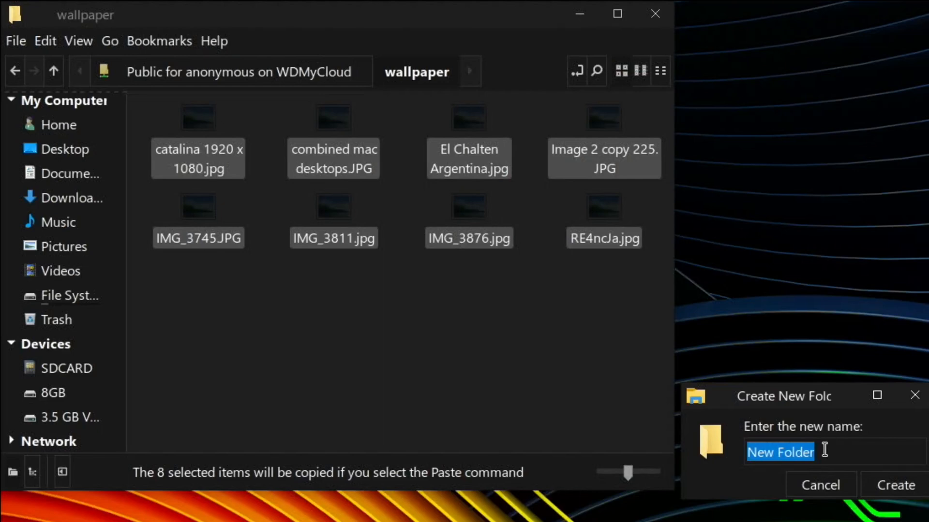
type("photos")
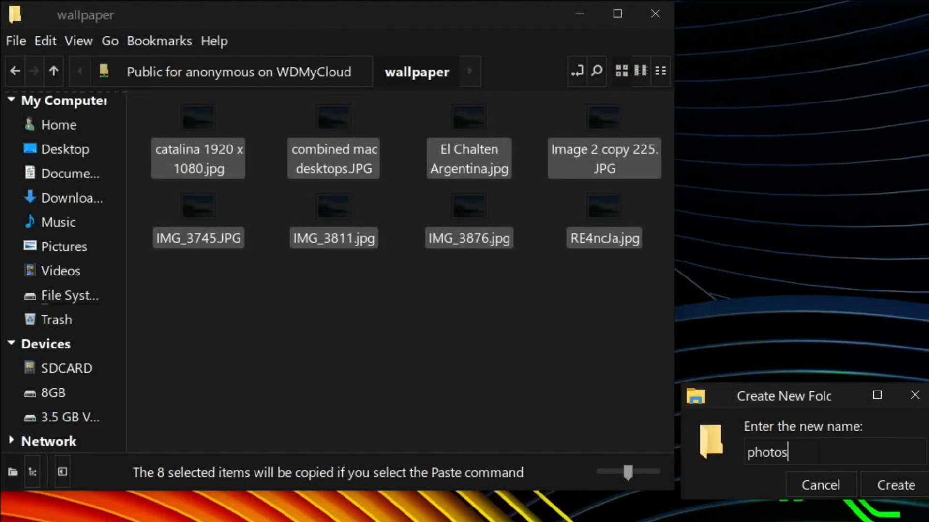
left_click(820, 485)
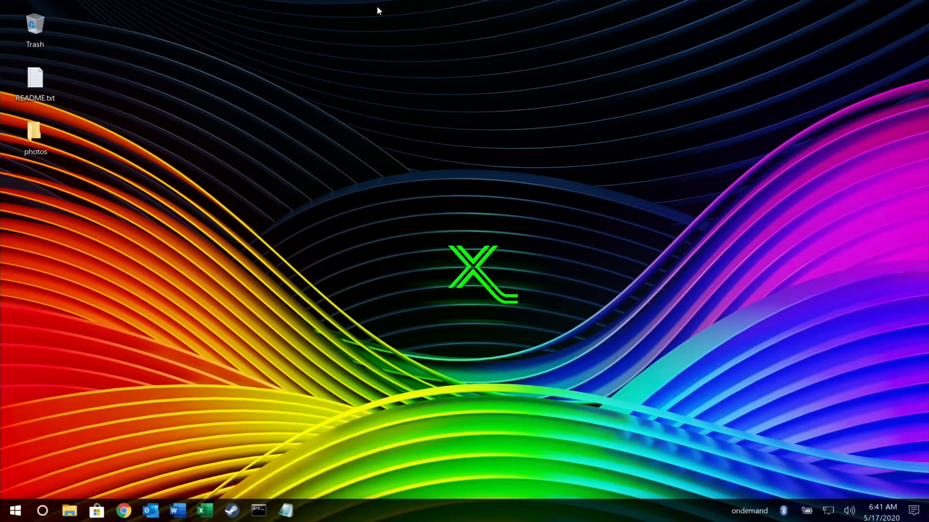
Open the desktop photos folder and close the first photo preview.
left_click(35, 130)
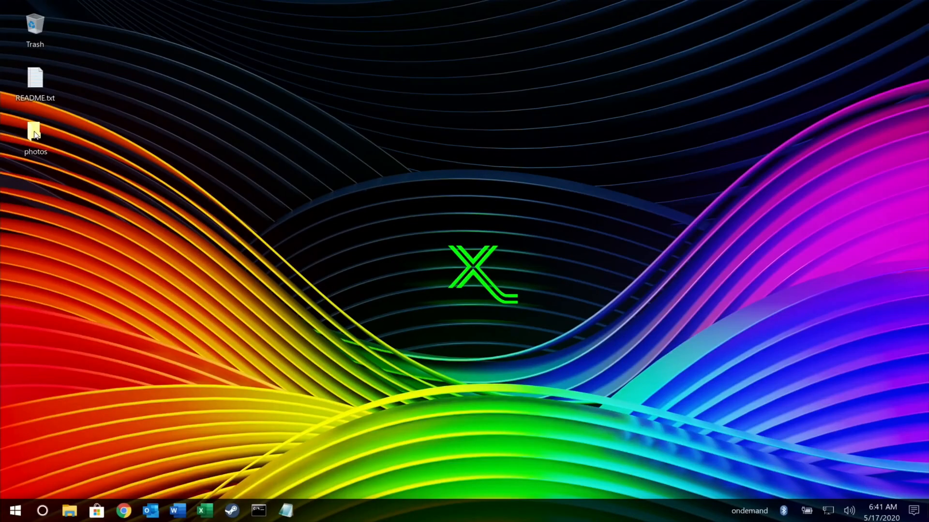
double_click(34, 134)
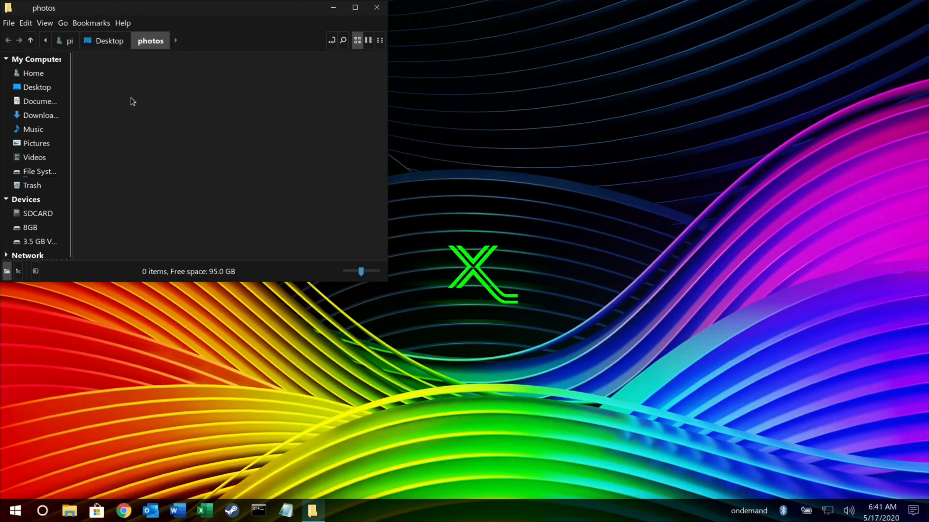
right_click(132, 101)
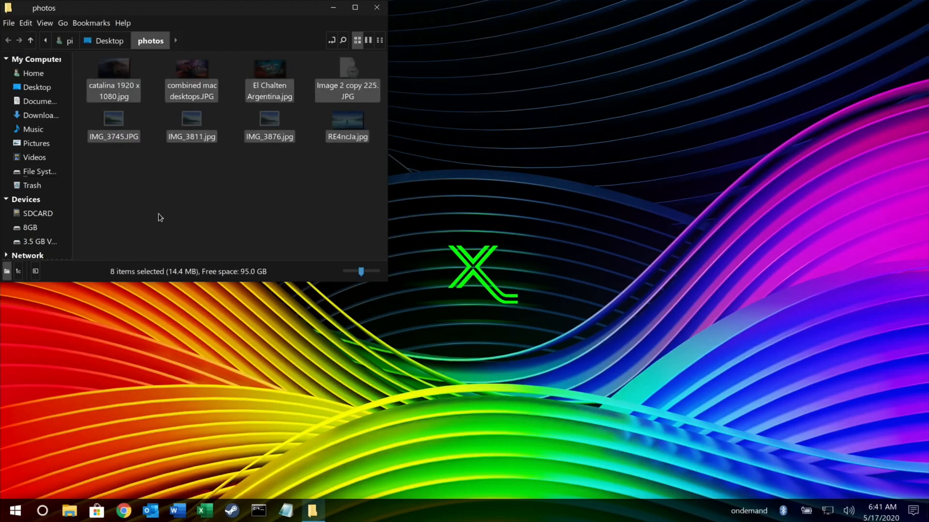
mouse_move(150, 174)
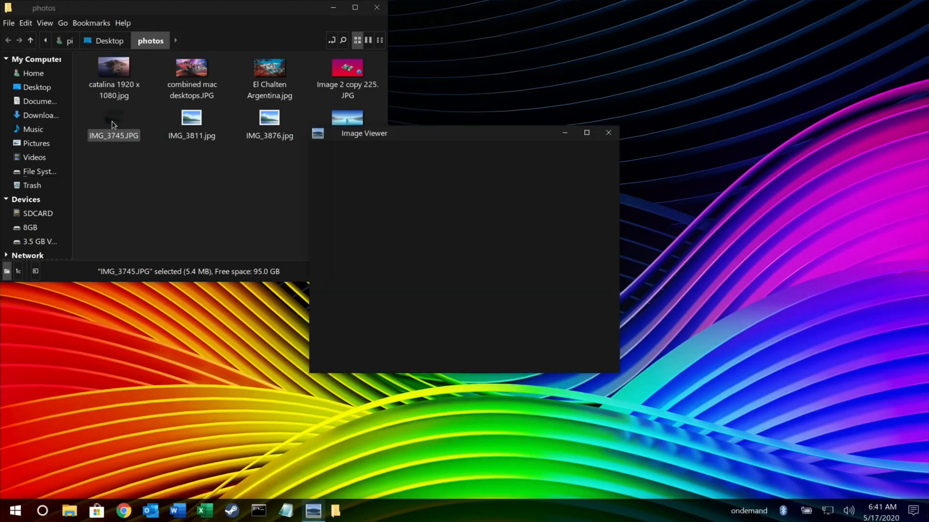
left_click(607, 132)
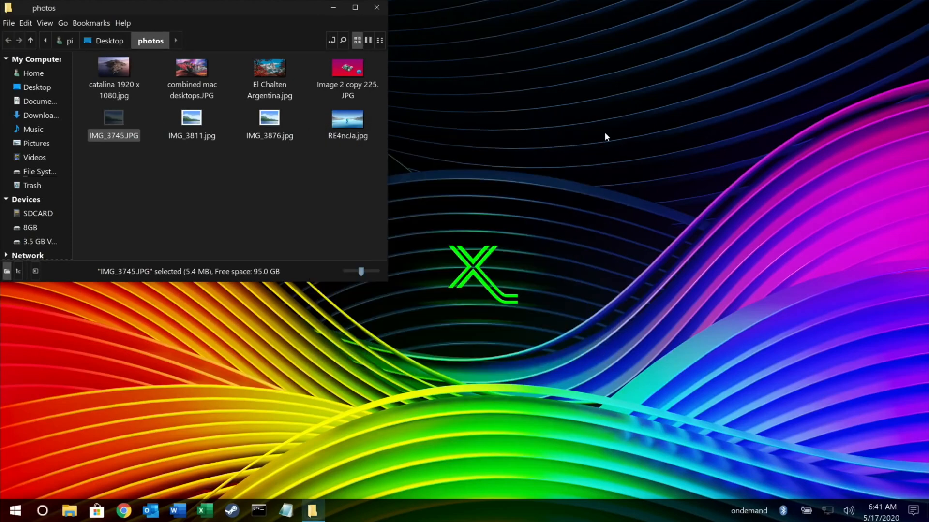
Preview IMG_3811.jpg and IMG_3876.jpg, then close the photos folder window.
double_click(191, 117)
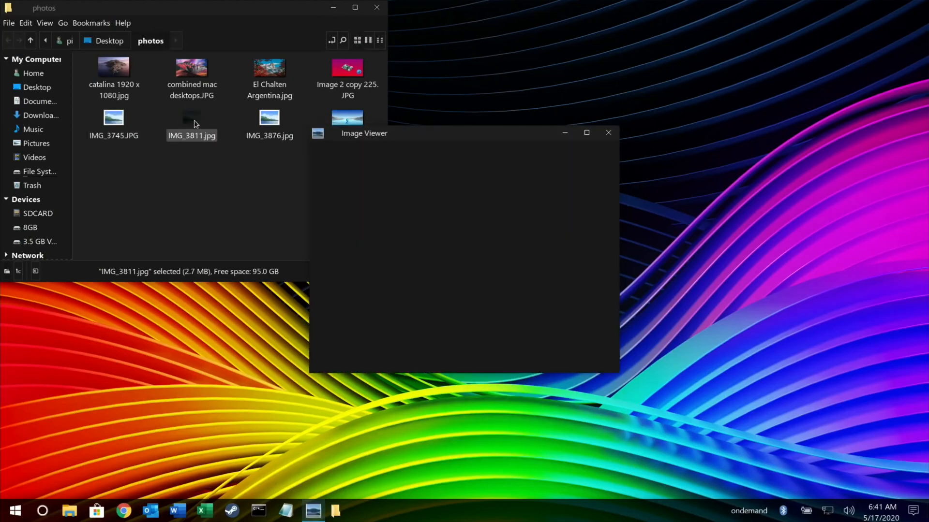
double_click(192, 117)
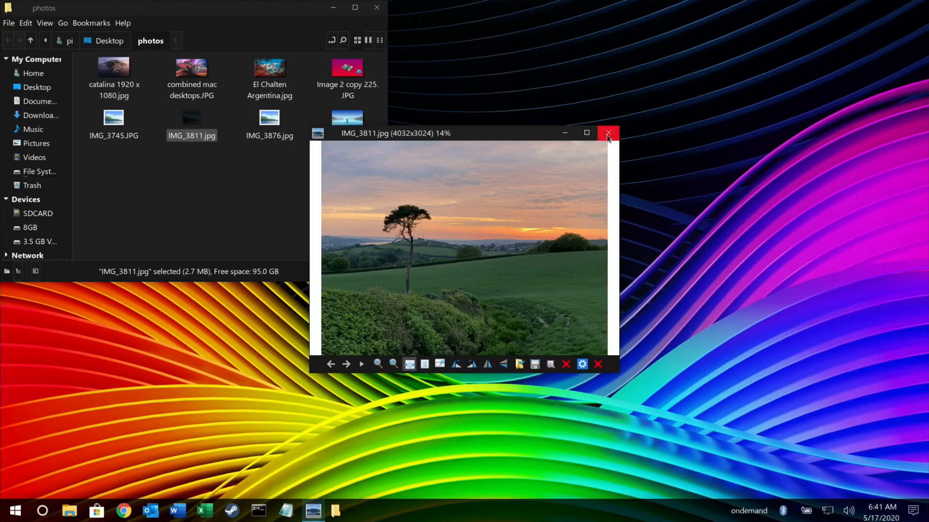
left_click(607, 133)
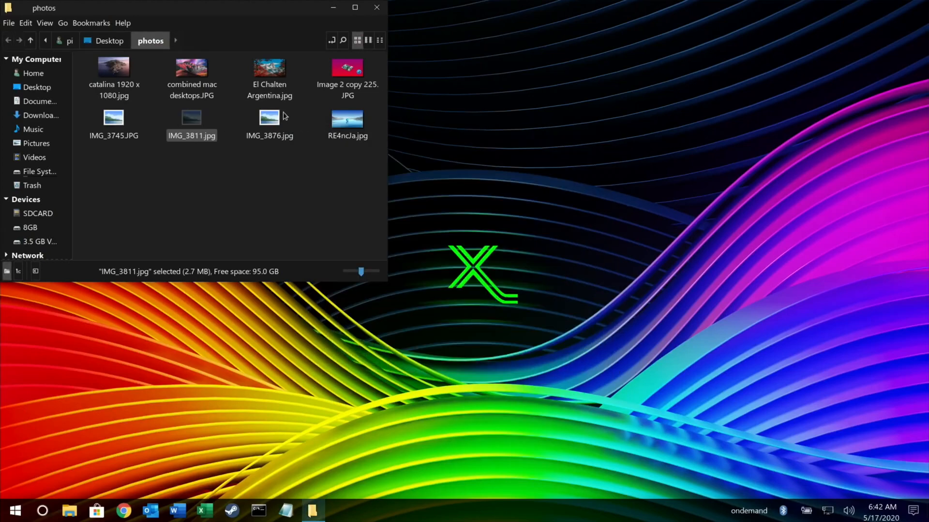
double_click(269, 117)
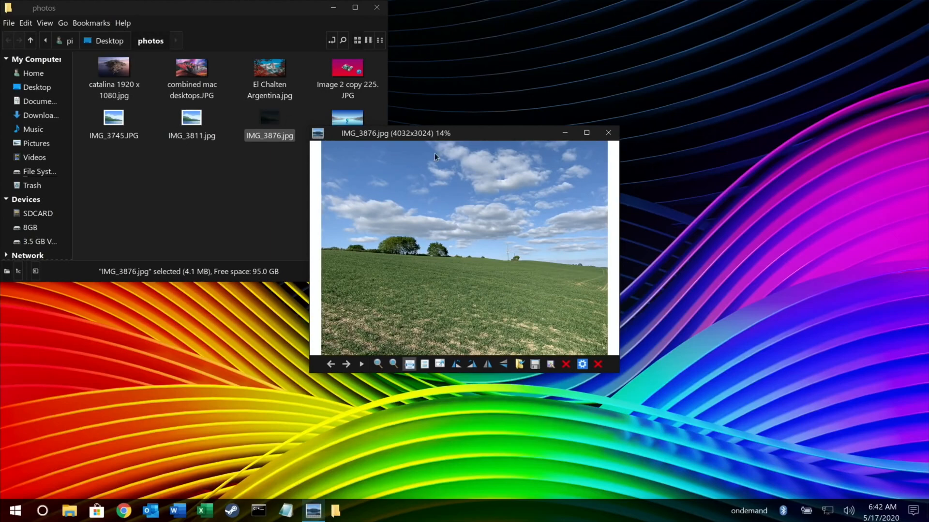
left_click(607, 132)
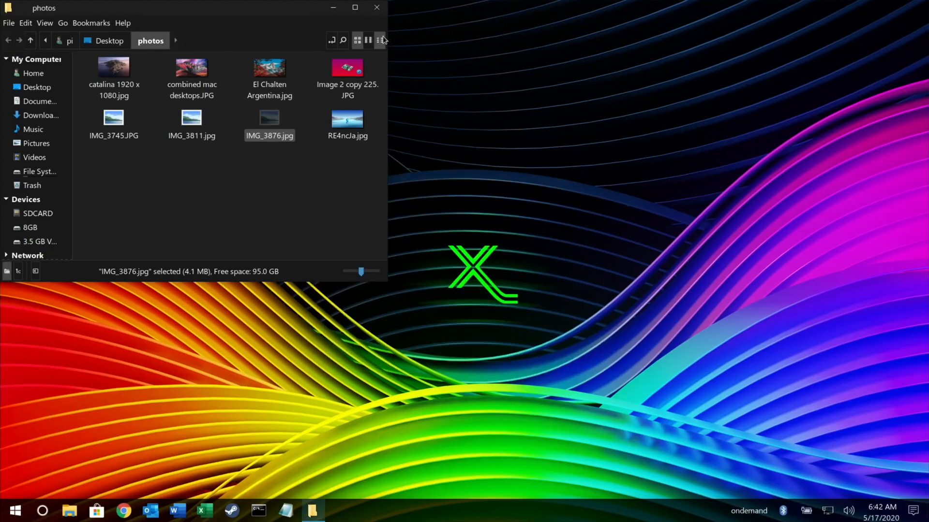
left_click(376, 7)
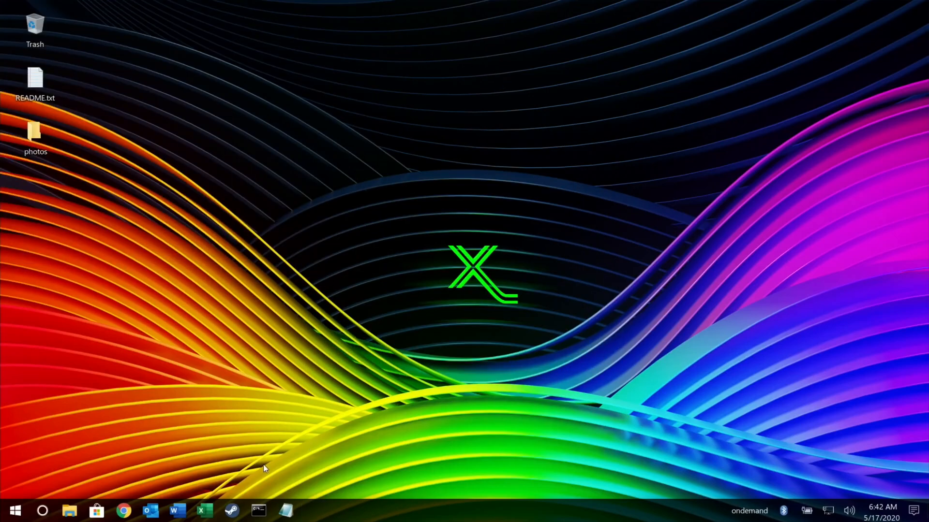
Start a Writer document, insert Desktop/photos/IMG_3811.jpg and shrink it.
left_click(176, 511)
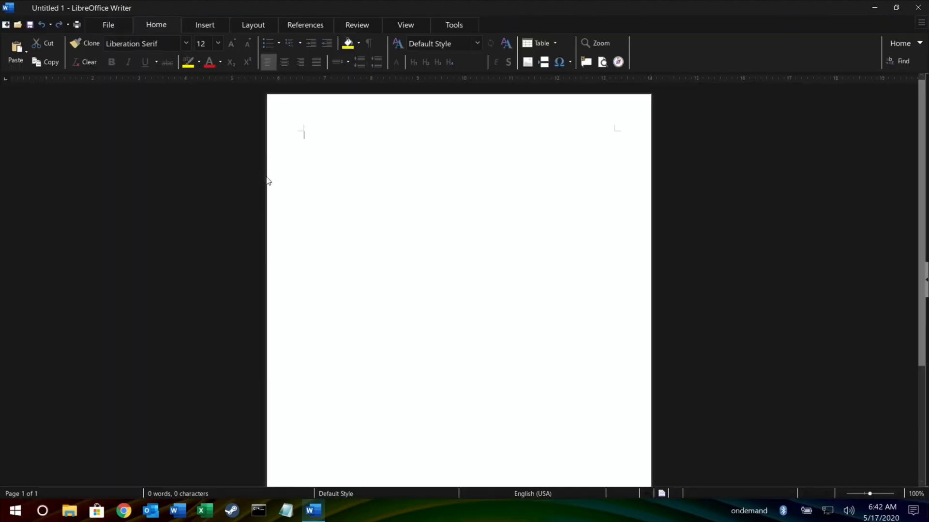
left_click(204, 25)
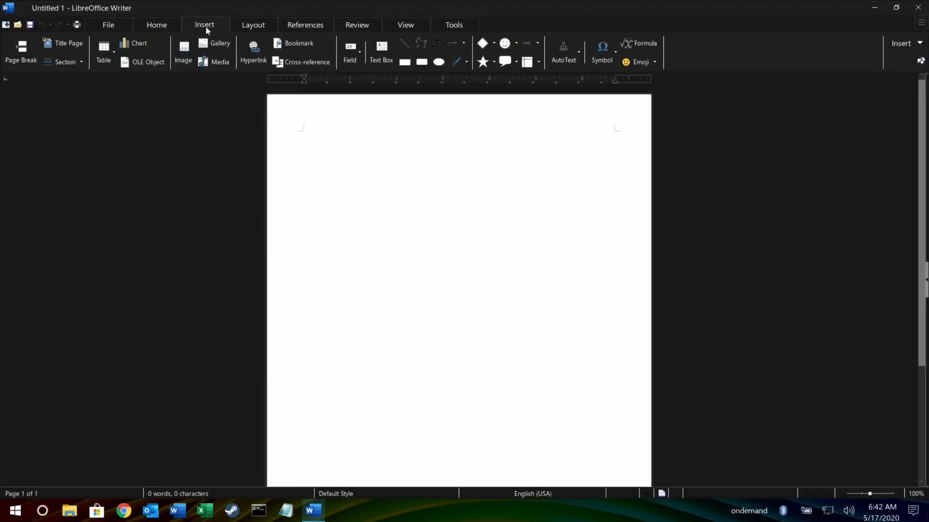
left_click(183, 47)
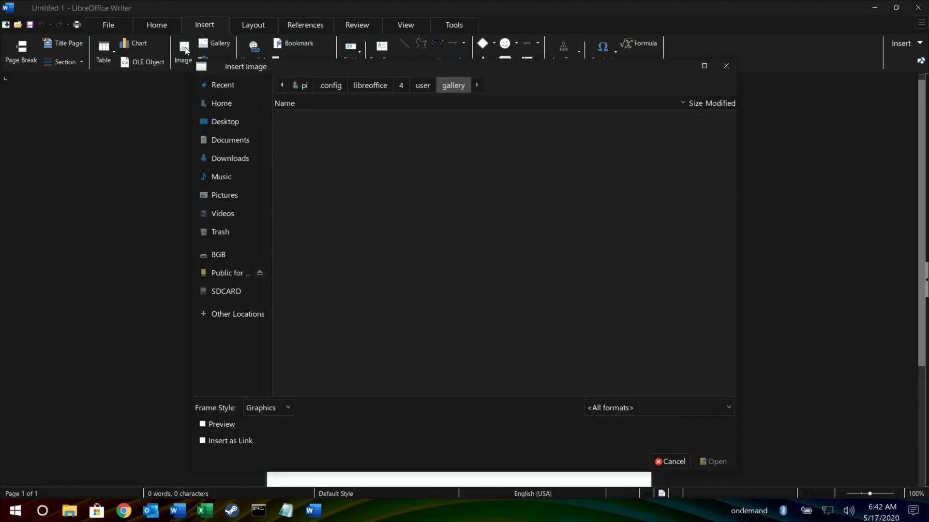
left_click(225, 122)
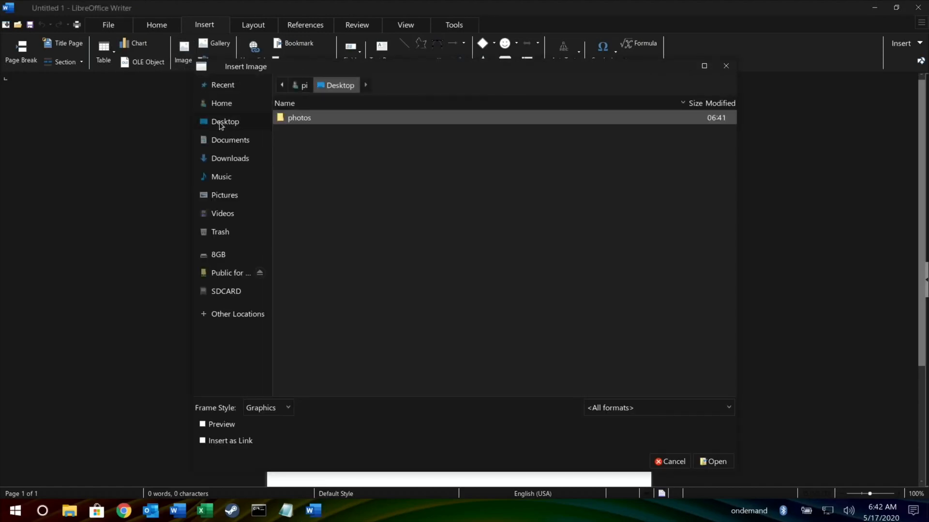
double_click(299, 117)
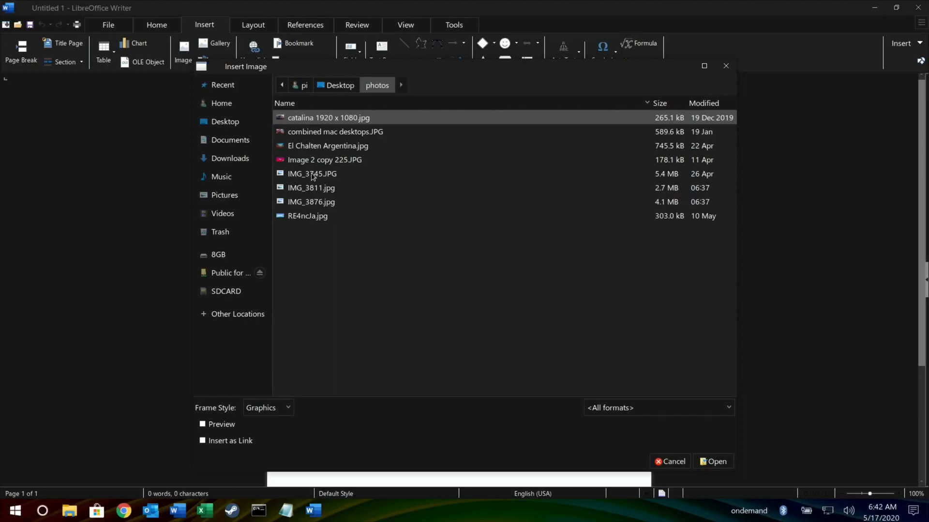
left_click(310, 188)
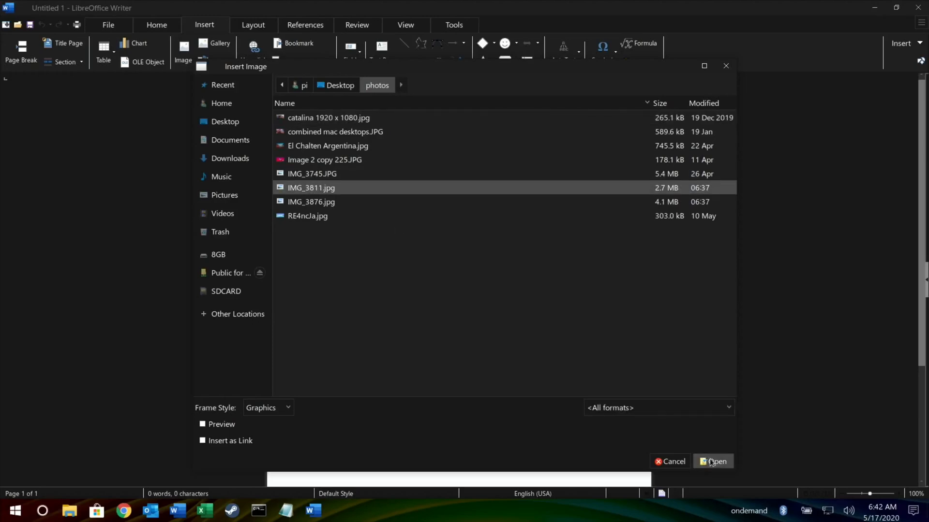
left_click(713, 462)
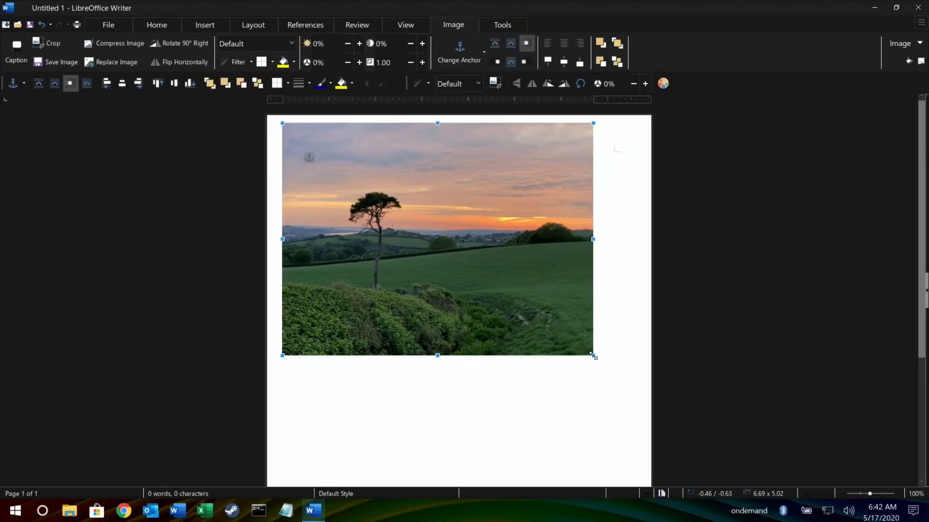
left_click_drag(593, 355, 501, 286)
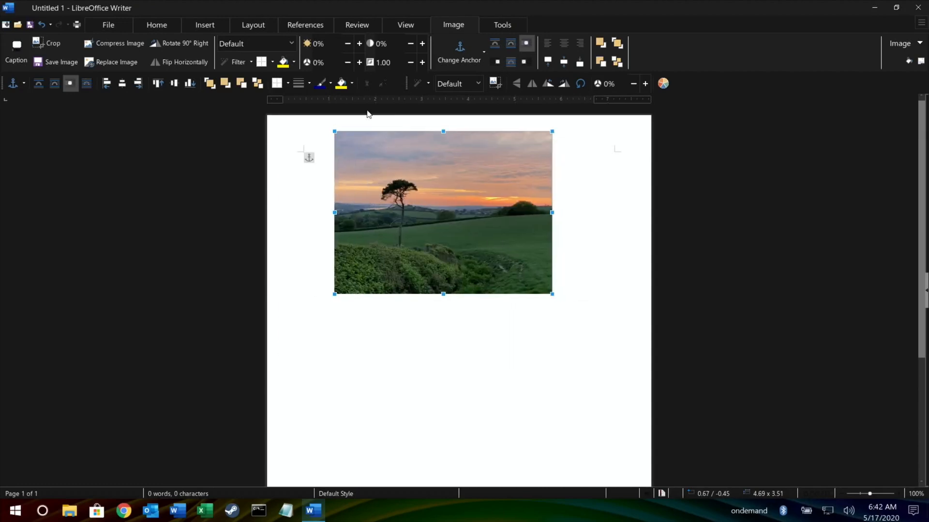
Insert IMG_3876.jpg in place of the sunset photo and move it lower.
left_click(204, 25)
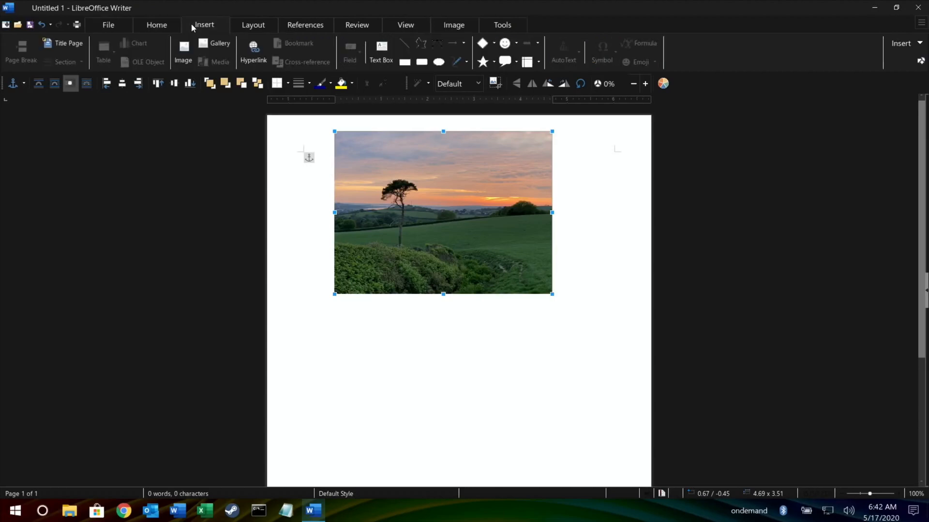
left_click(182, 51)
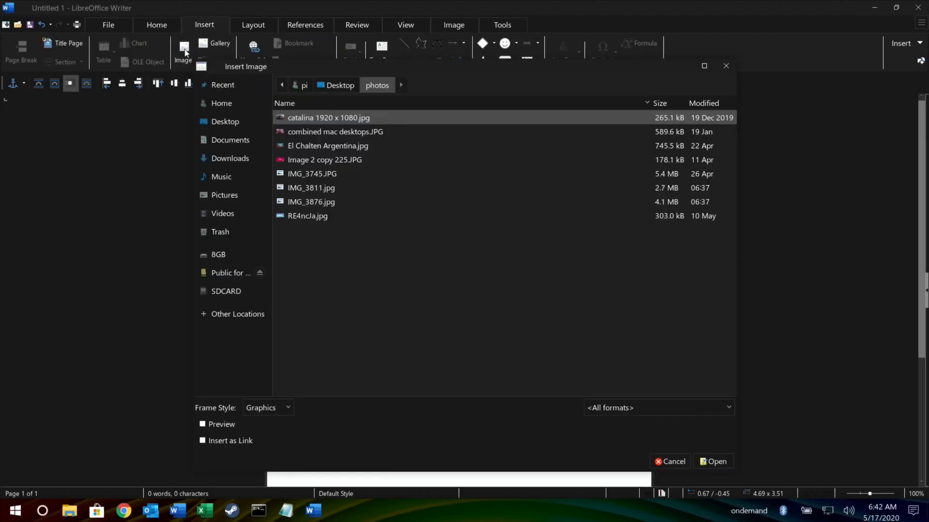
left_click(311, 201)
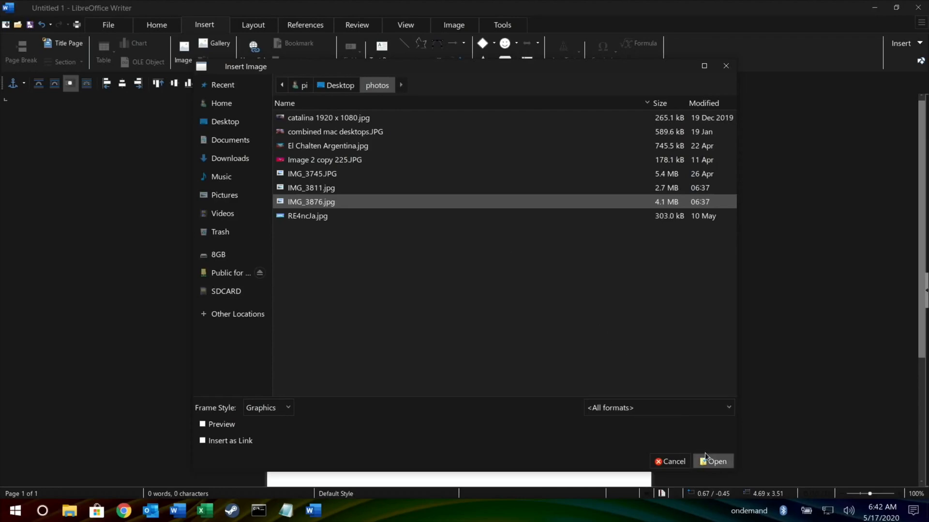
left_click(716, 462)
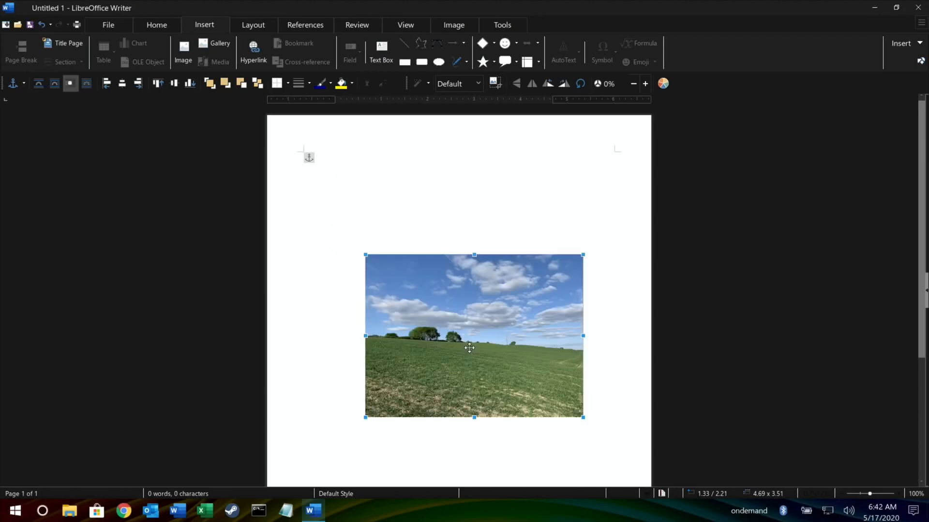
left_click_drag(470, 348, 422, 370)
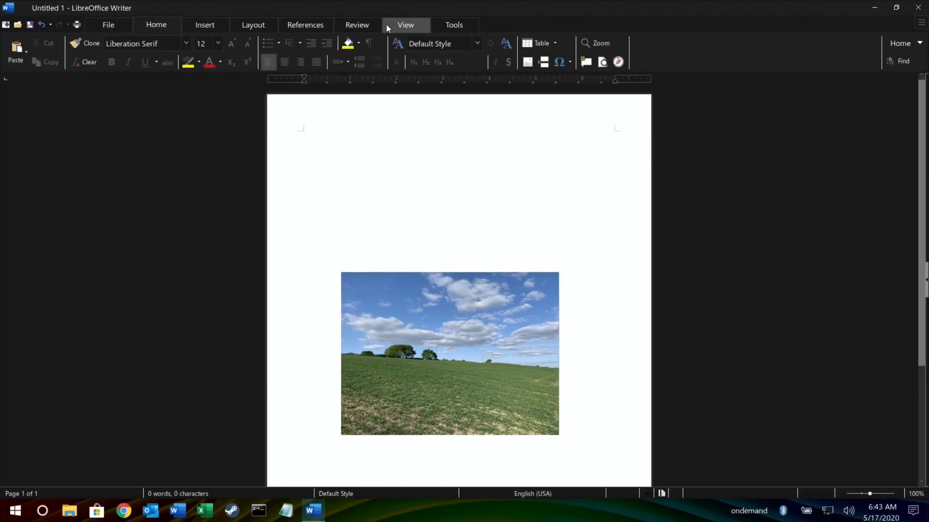
Draw a text box above the photo, type 'clouds' and format it.
left_click(204, 25)
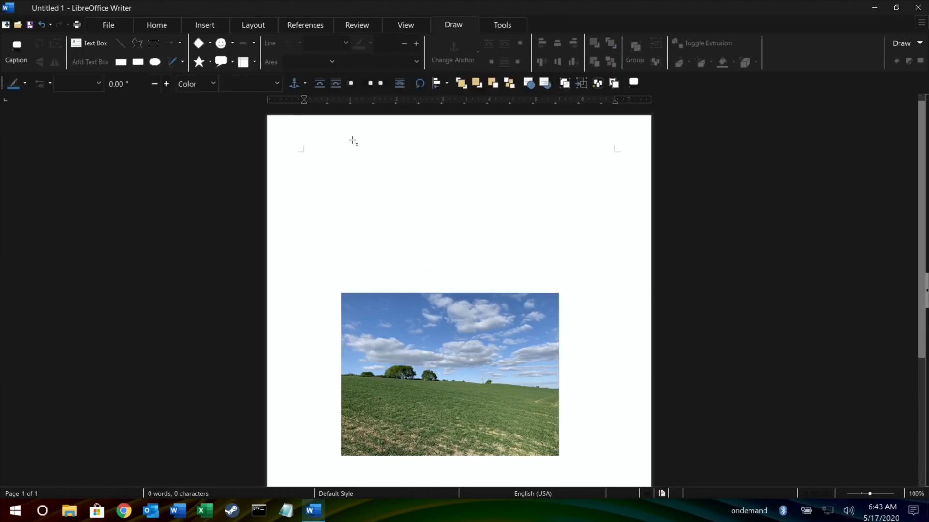
left_click_drag(347, 194, 547, 271)
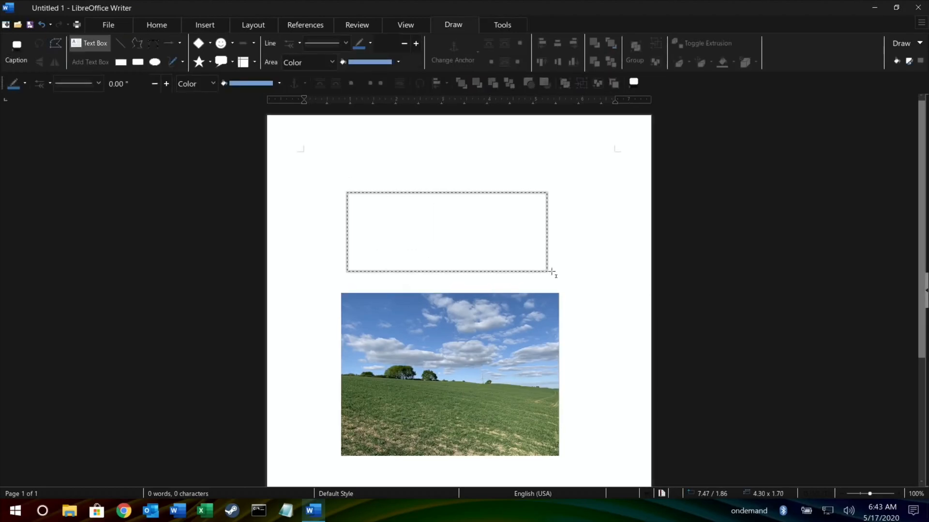
double_click(446, 232)
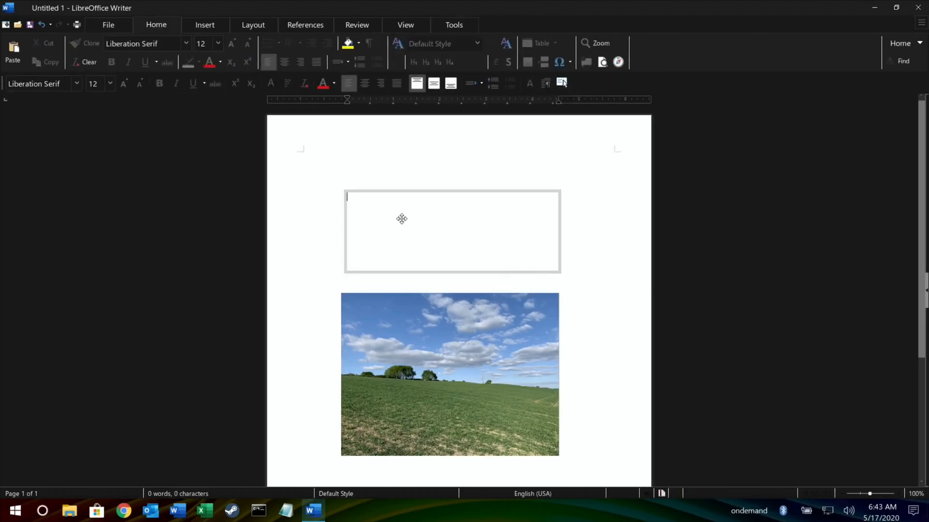
type("clouds")
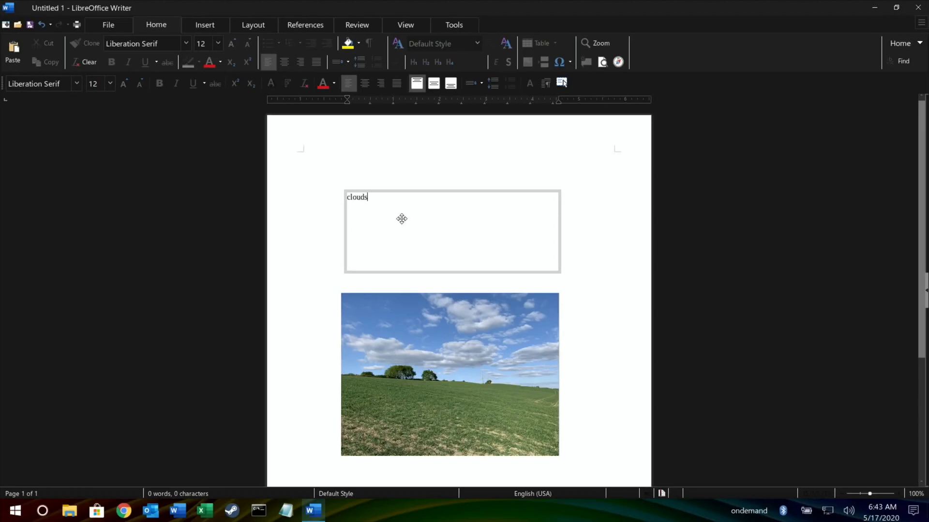
double_click(356, 197)
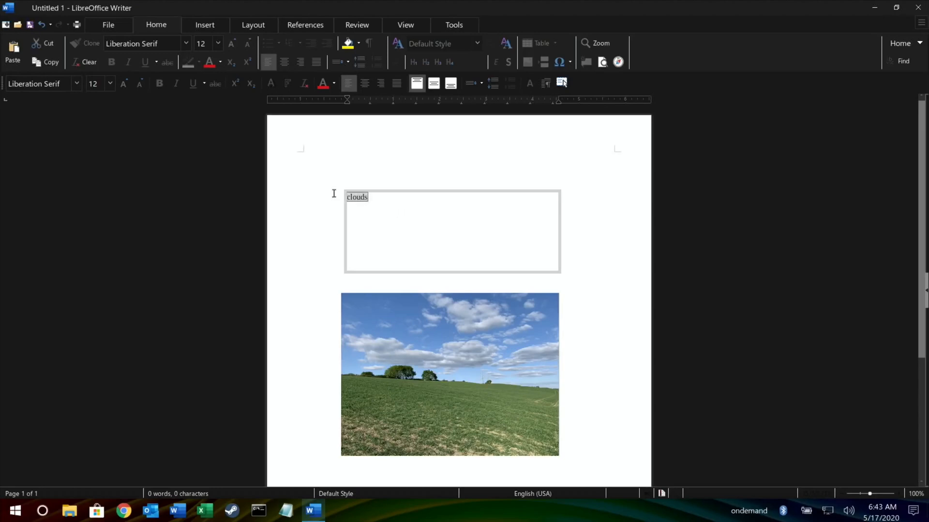
left_click(109, 82)
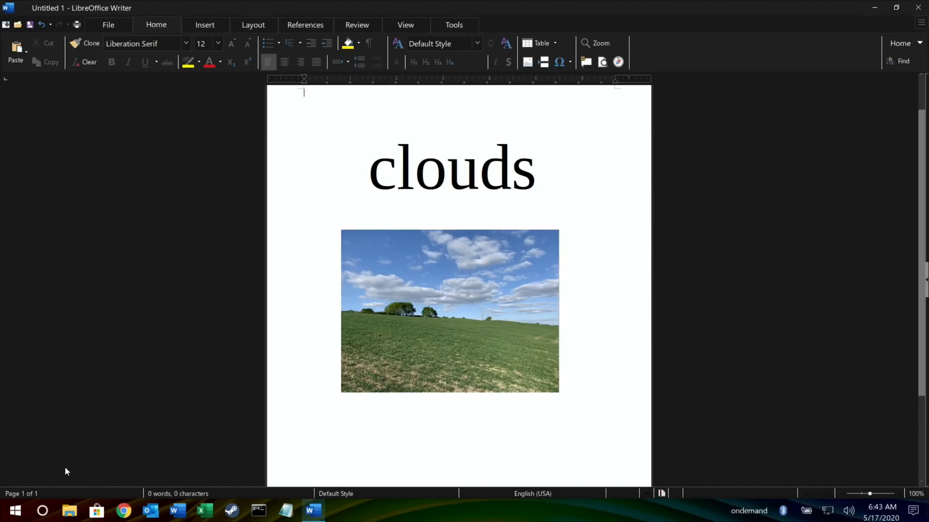
left_click(14, 510)
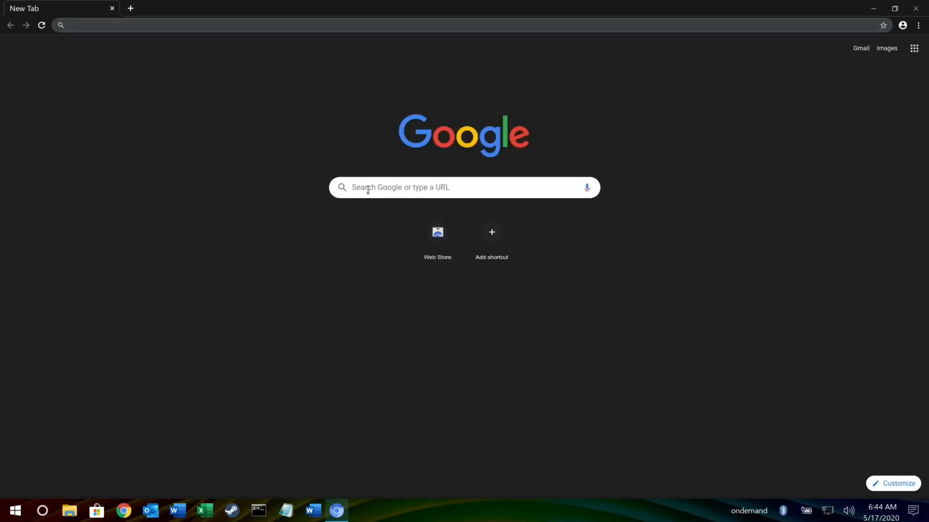
Enter 'hotukdeals' in the Chromium address bar.
type("hotukdeals.com")
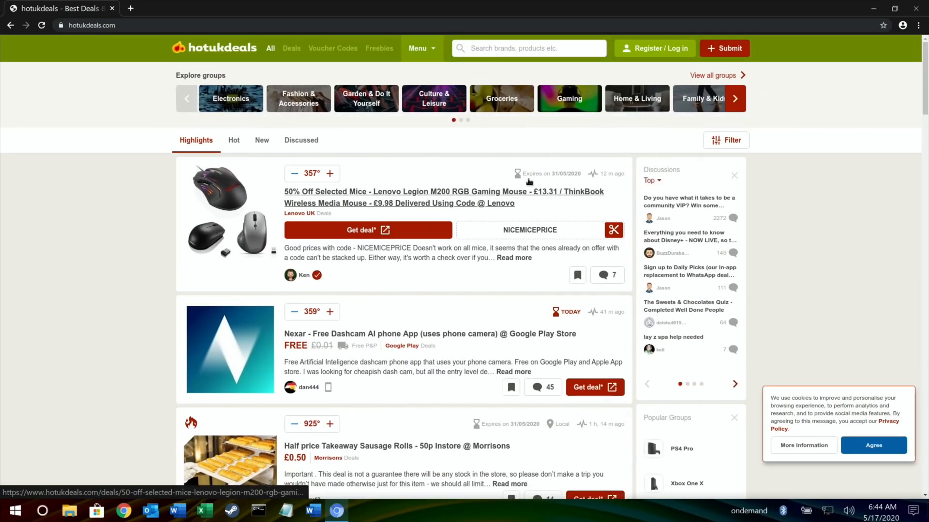
left_click(525, 48)
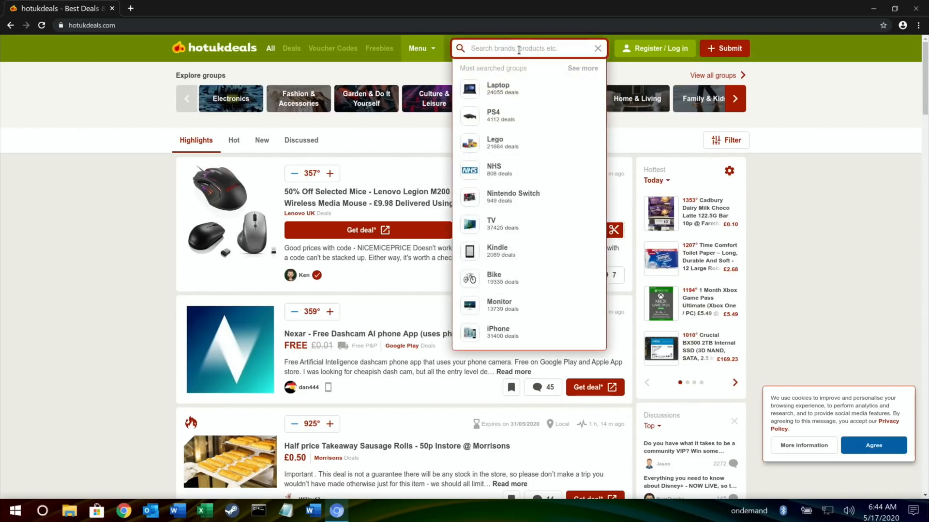
type("grand theft aut")
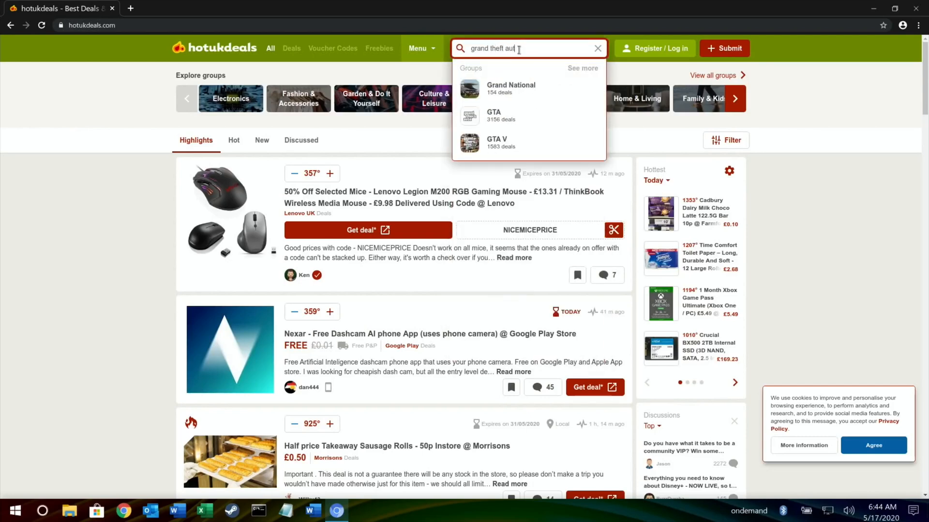
key("Enter")
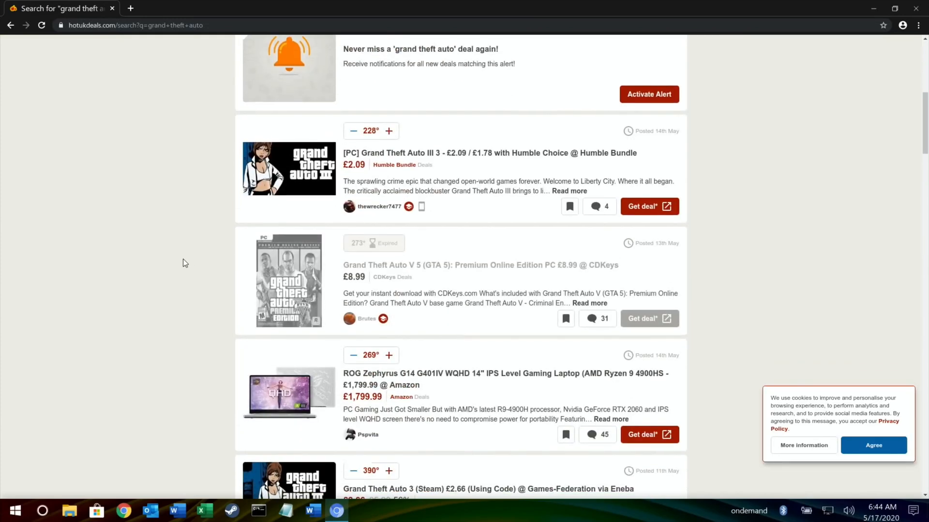
scroll("down", 3)
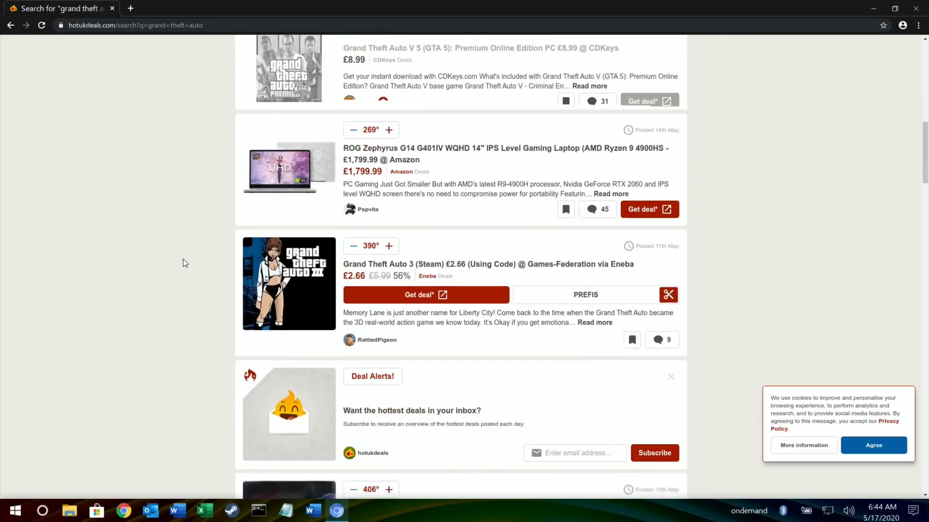
scroll("down", 3)
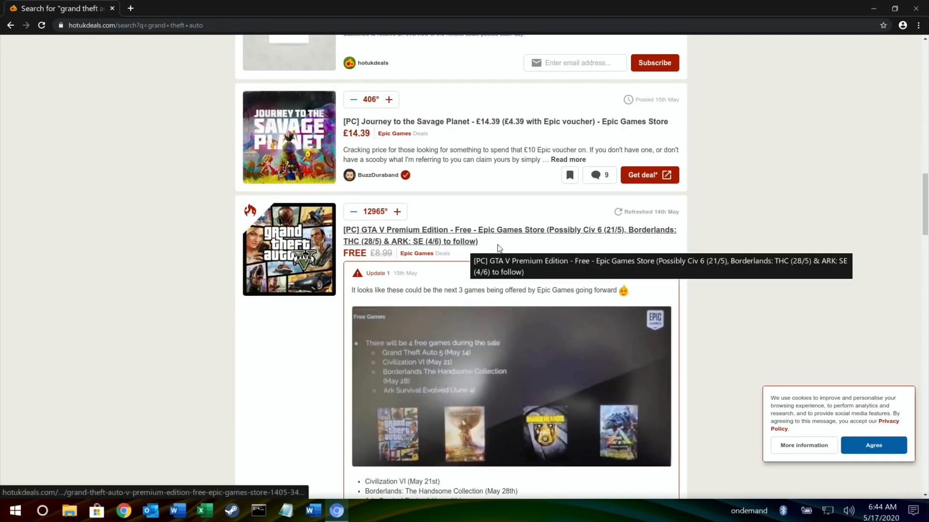
scroll("down", 3)
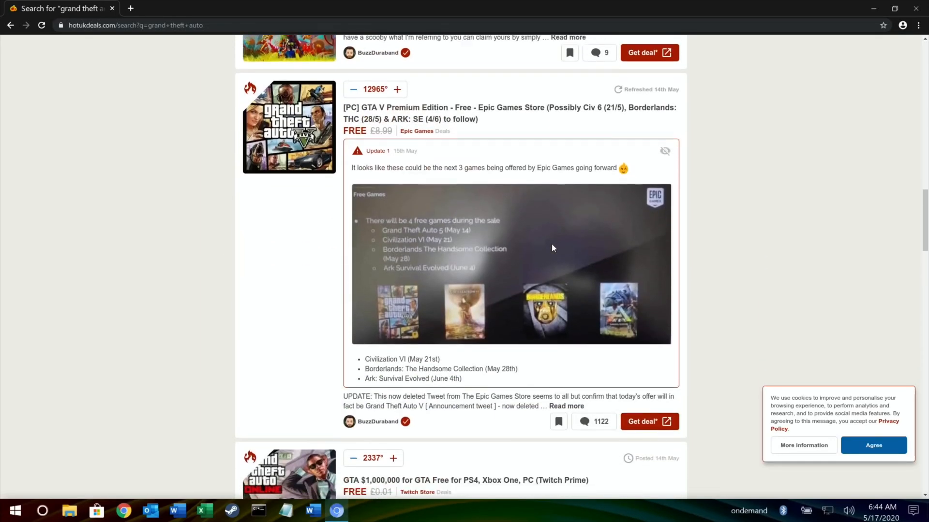
scroll("up", 3)
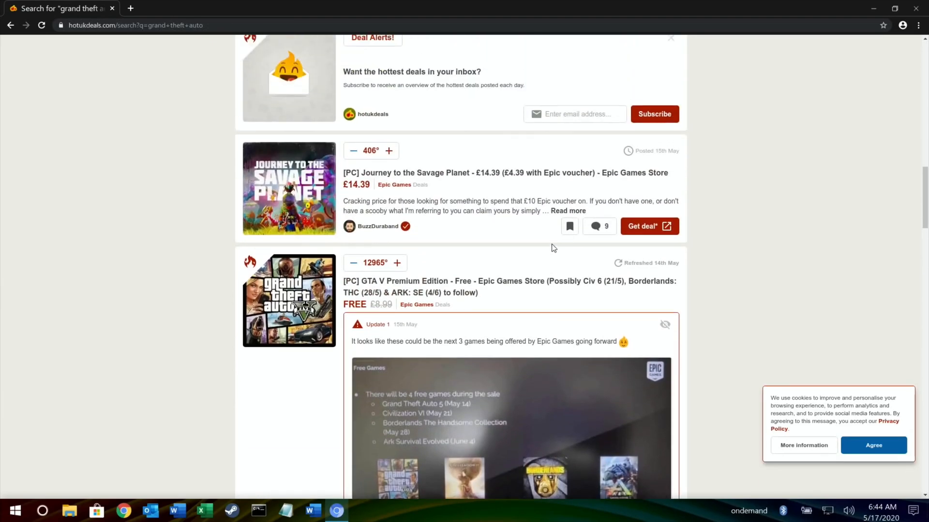
scroll("up", 3)
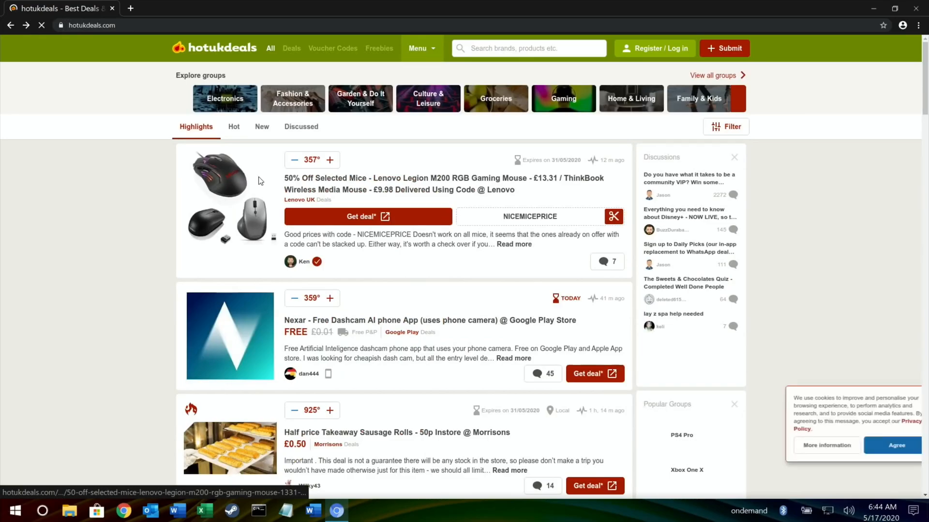
Scroll the hotukdeals homepage, then search 'bbc news' in a new tab.
scroll("down", 3)
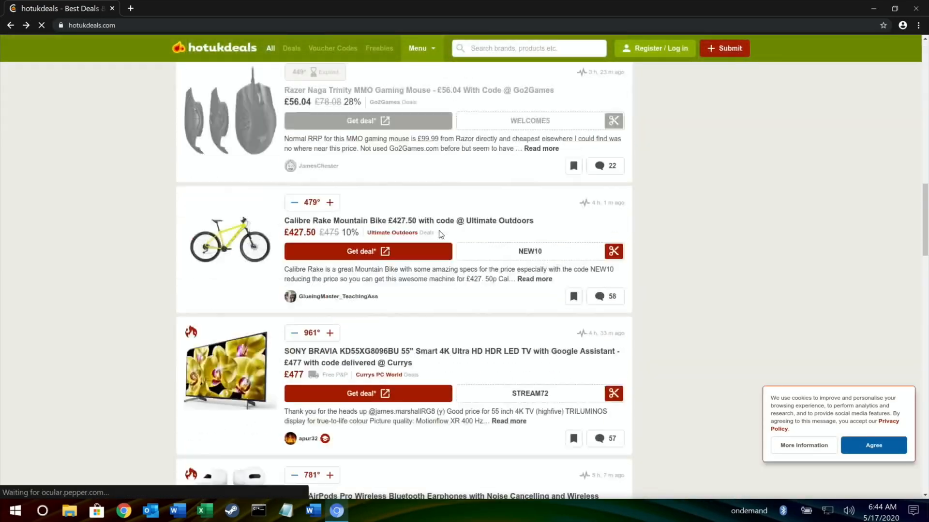
type("bbc news")
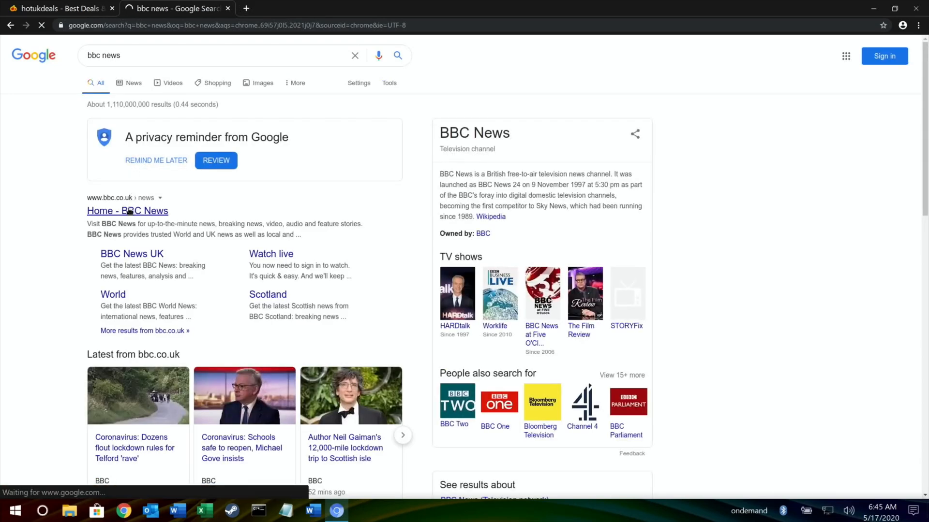
Load the 'Home - BBC News' front page, then close Chromium to return to Writer.
left_click(127, 211)
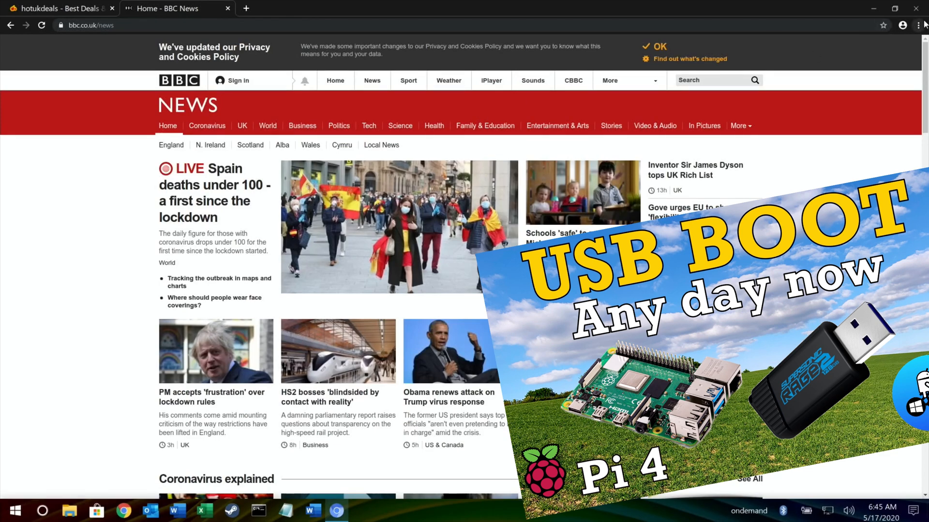
left_click(917, 10)
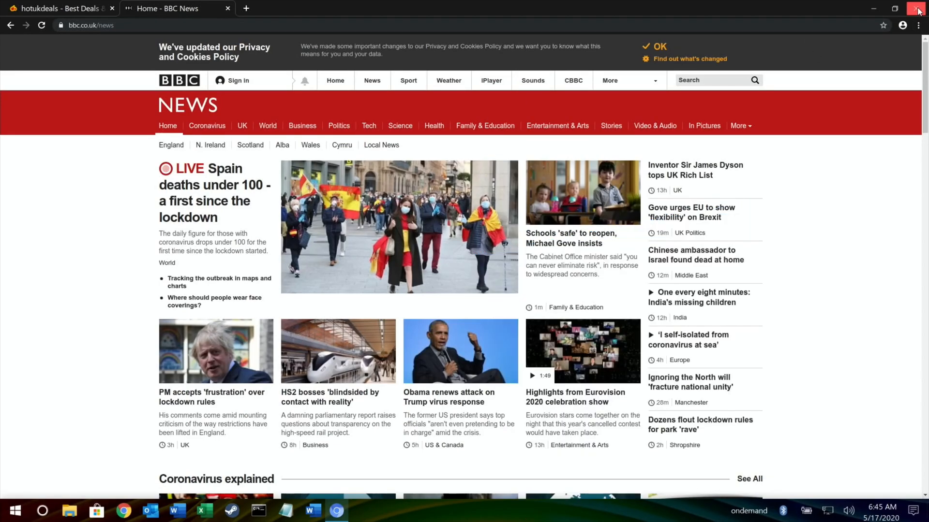
left_click(312, 510)
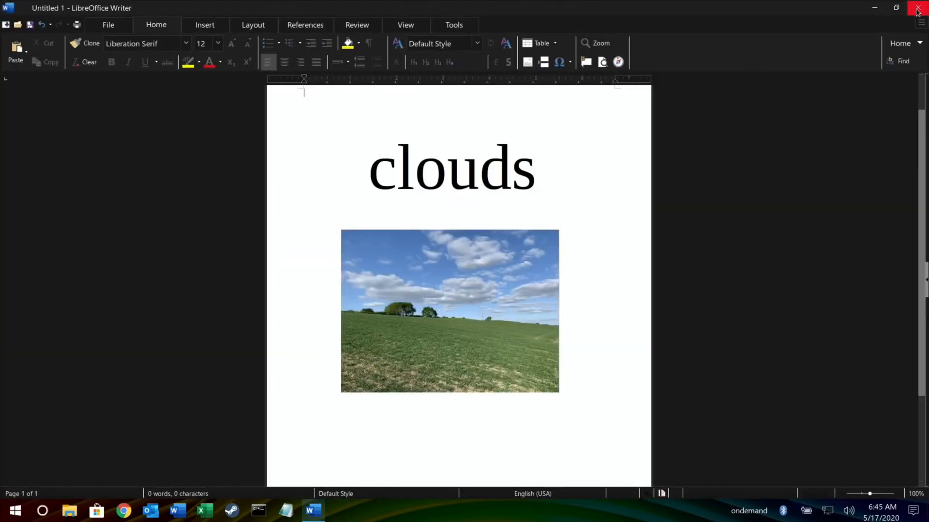
Close the clouds document in Writer, choosing Don't Save to discard changes.
left_click(917, 8)
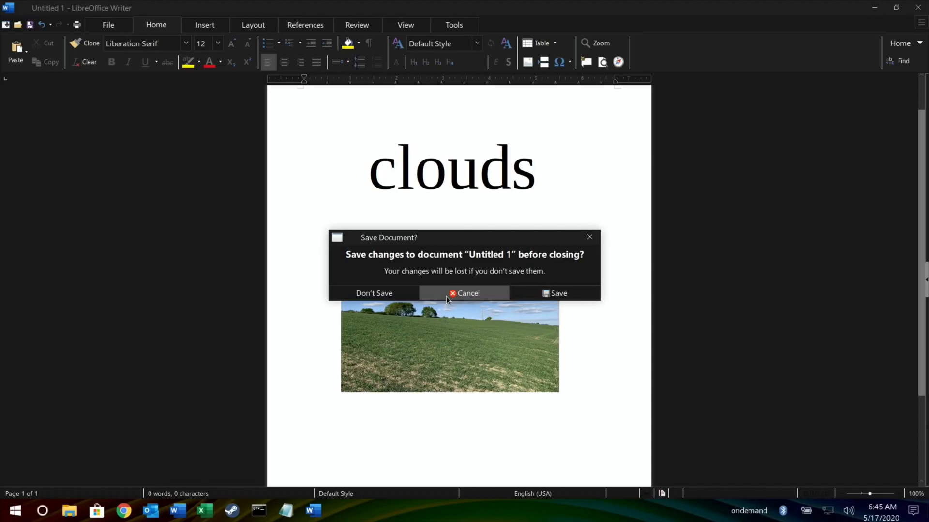
mouse_move(374, 293)
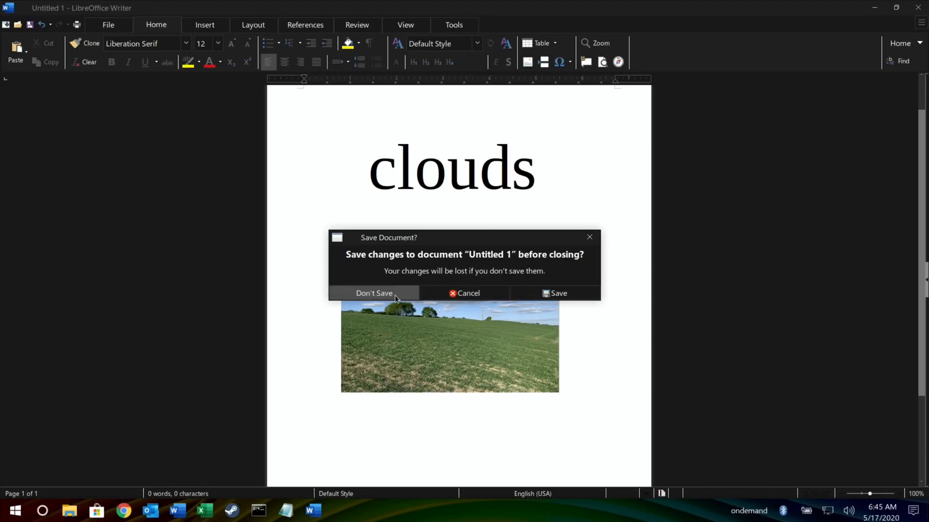
left_click(374, 293)
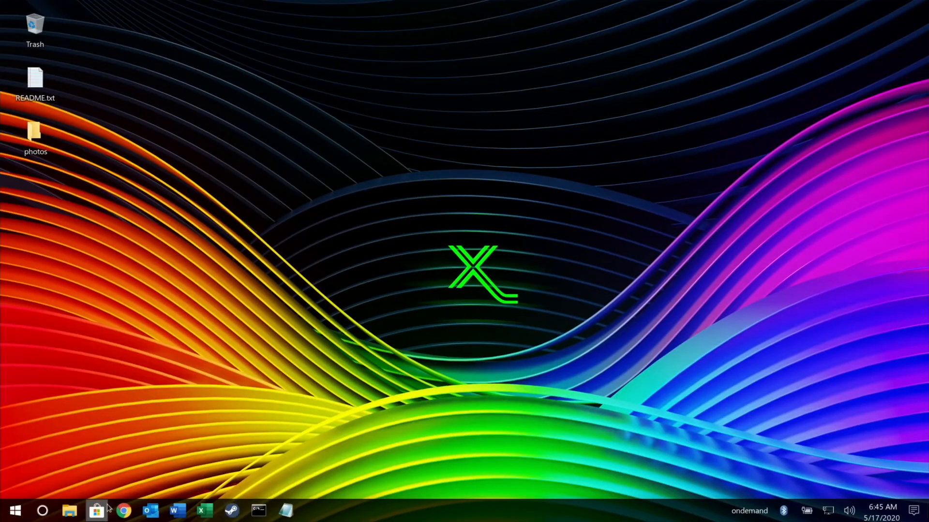
left_click(14, 510)
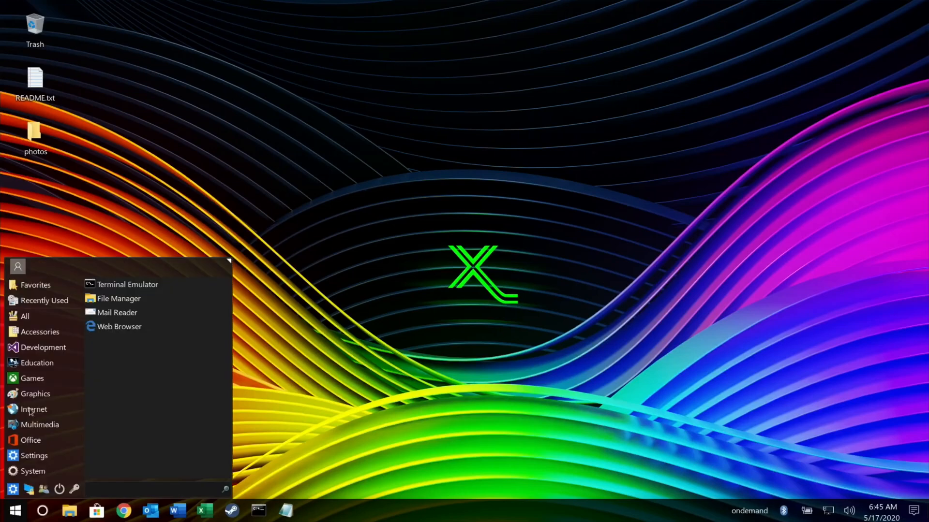
left_click(25, 316)
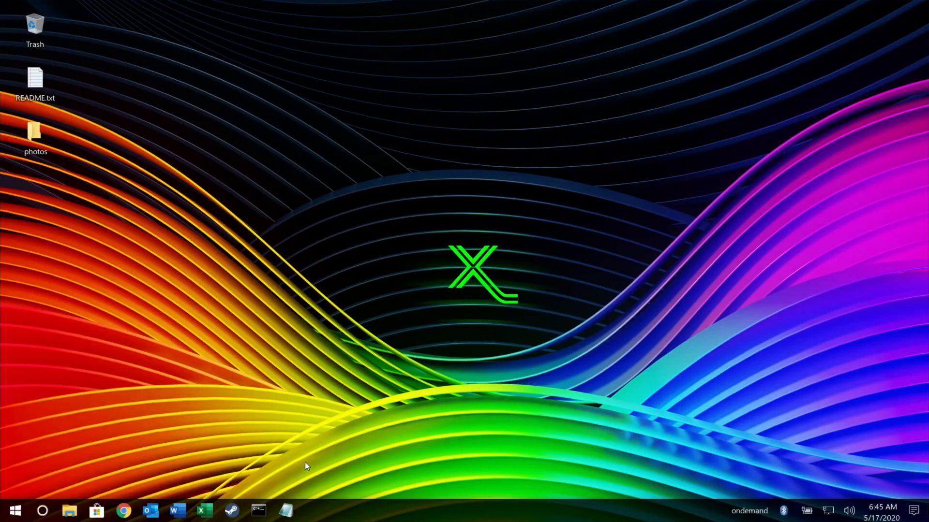
mouse_move(605, 444)
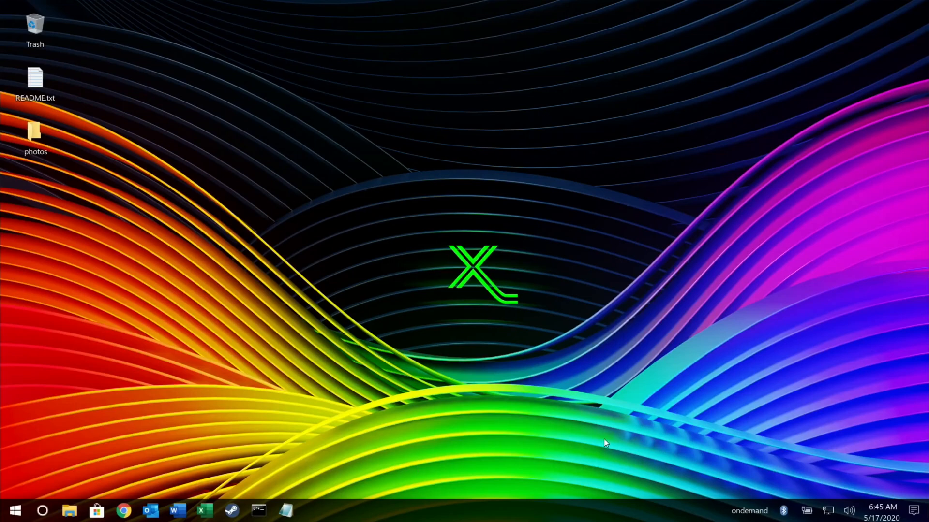
mouse_move(660, 401)
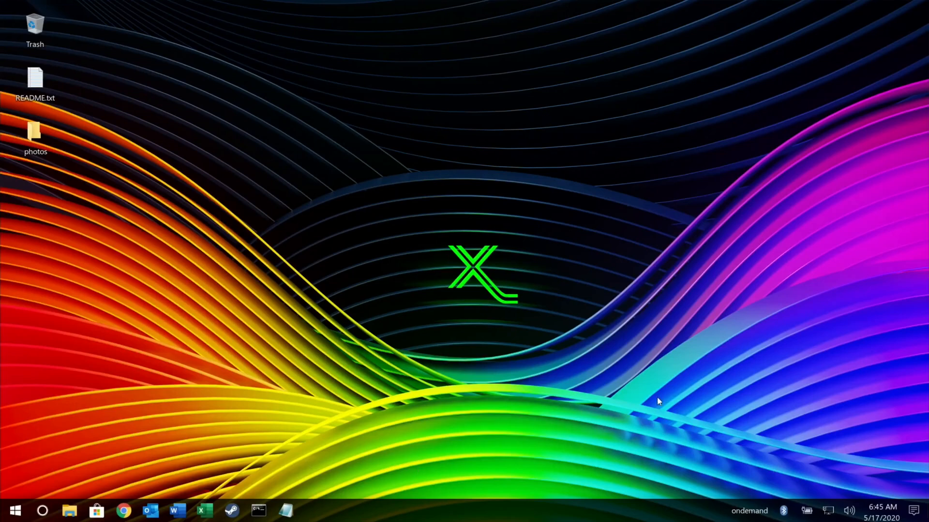
mouse_move(827, 512)
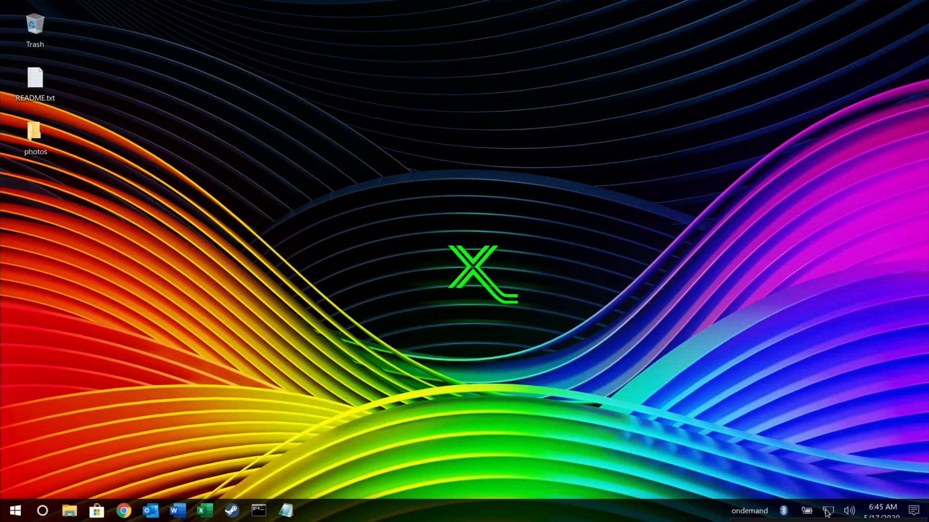